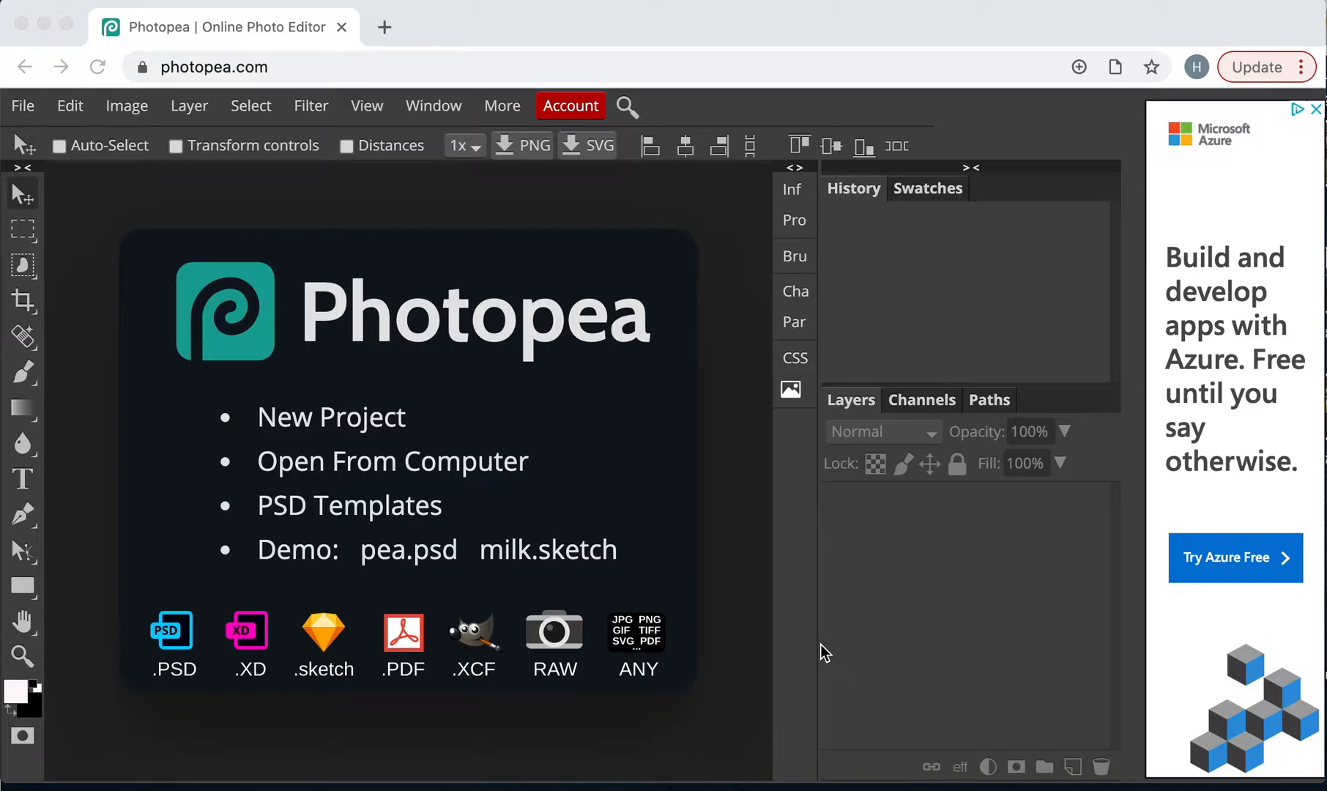
mouse_move(30, 119)
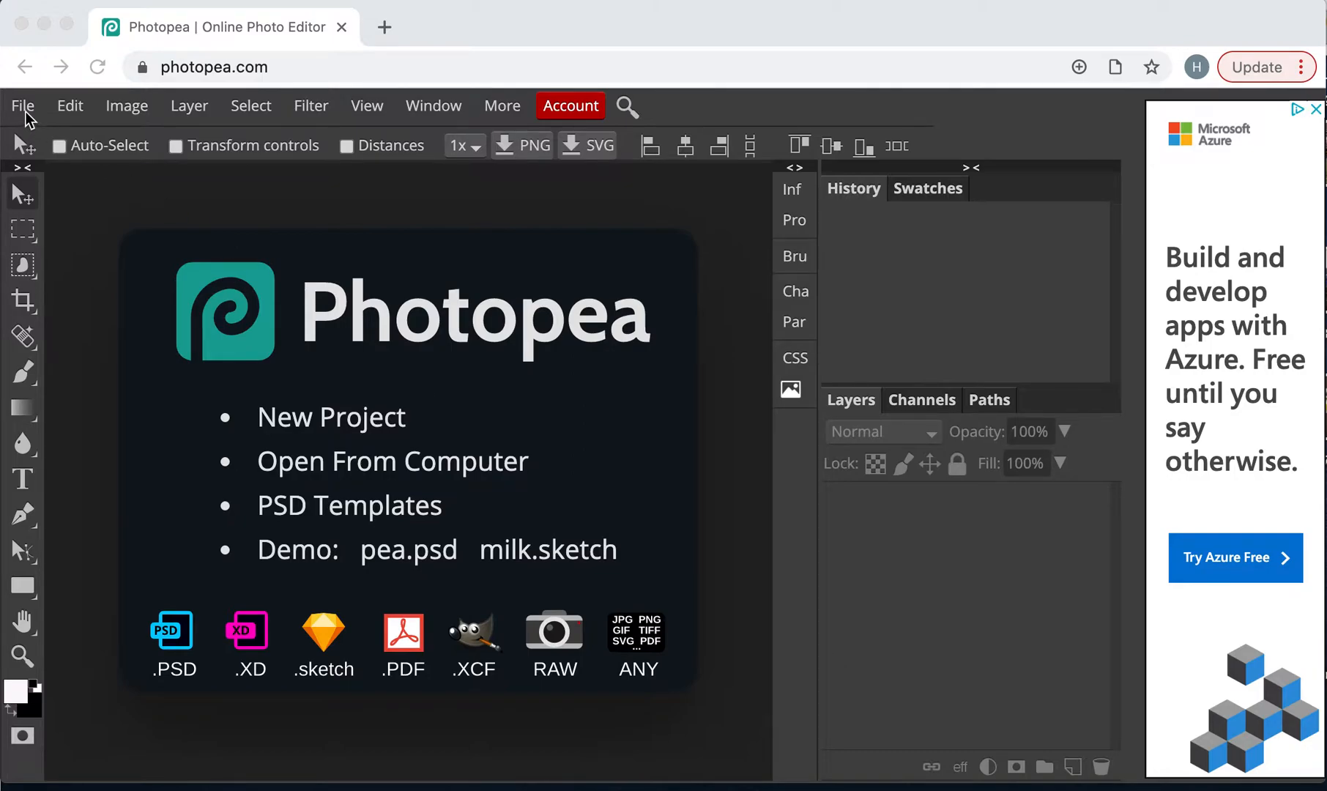
Bring up the file-open dialog from the File menu
click(24, 106)
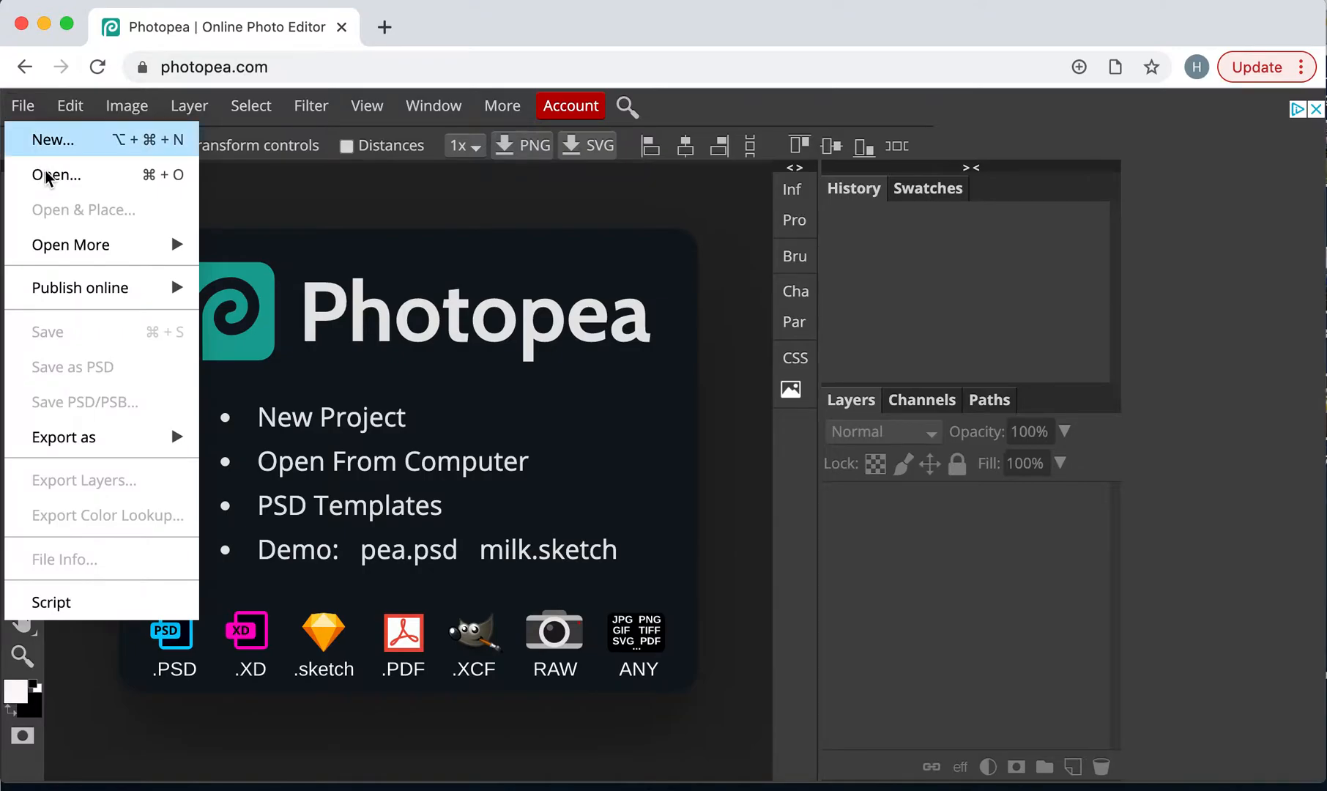
click(56, 176)
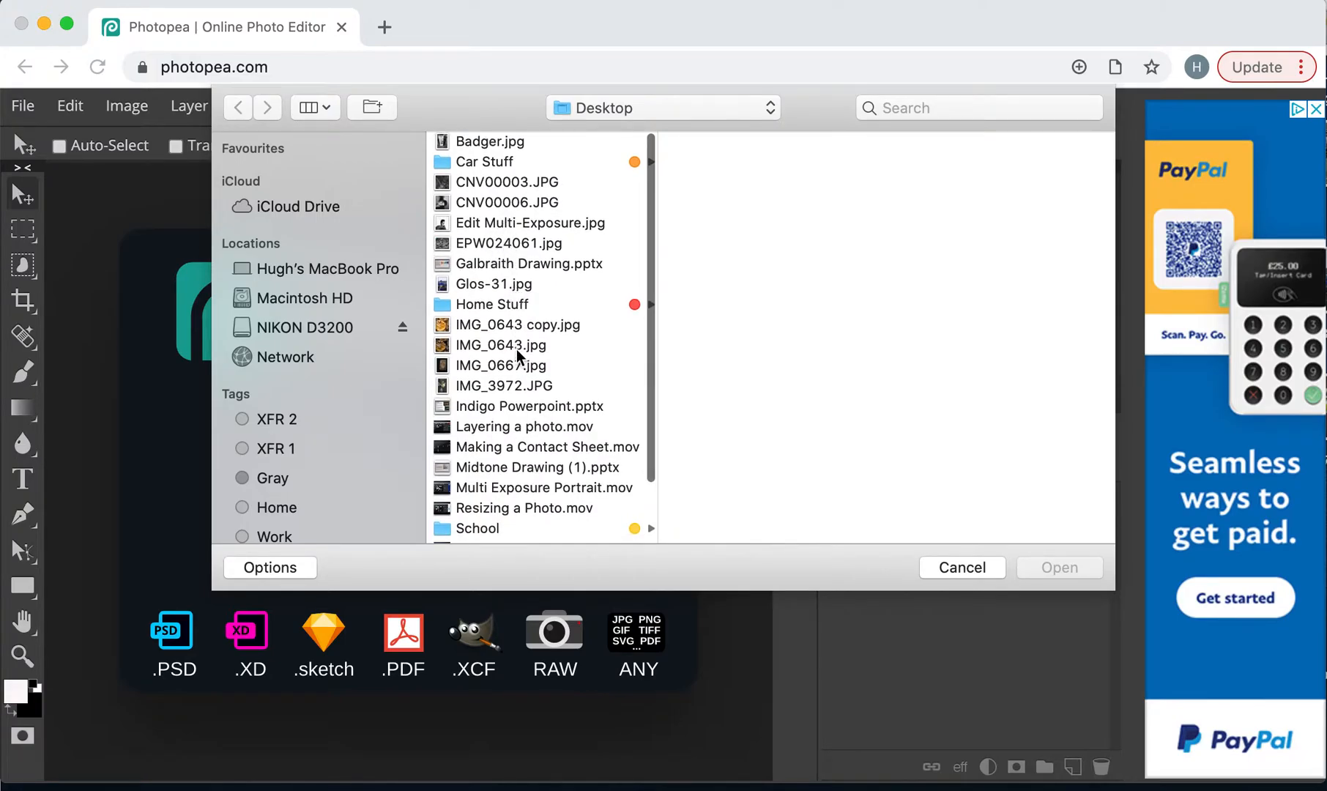
Open IMG_3972.JPG from the Desktop as a new document
click(504, 385)
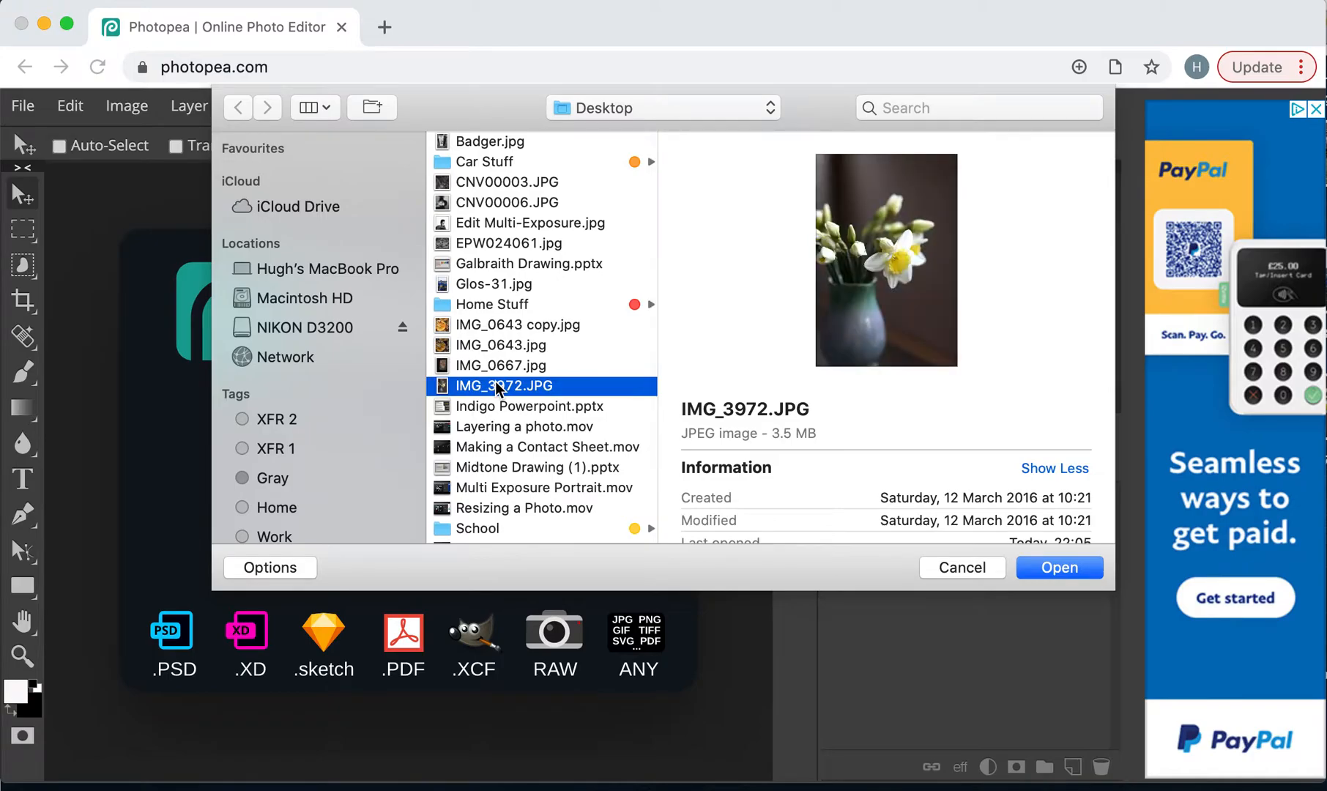
click(1059, 567)
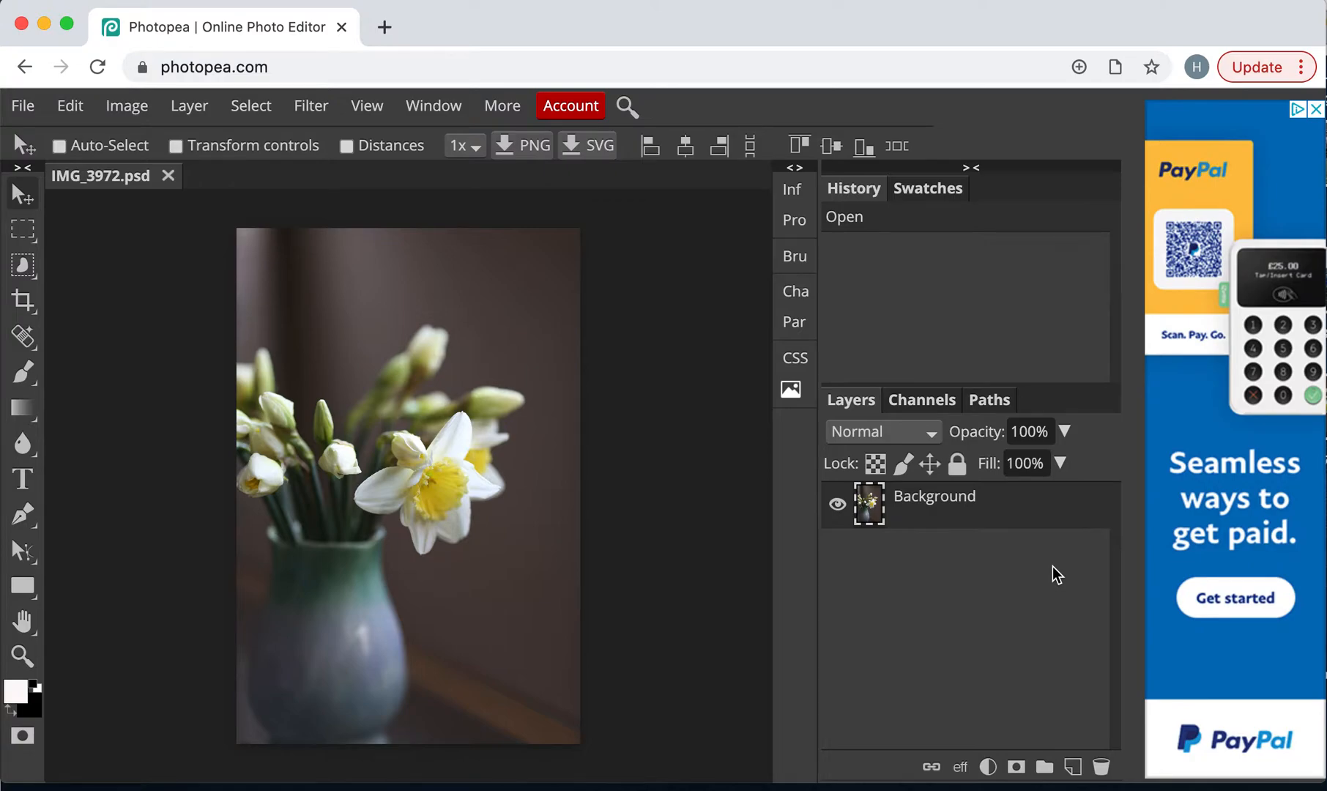
mouse_move(187, 304)
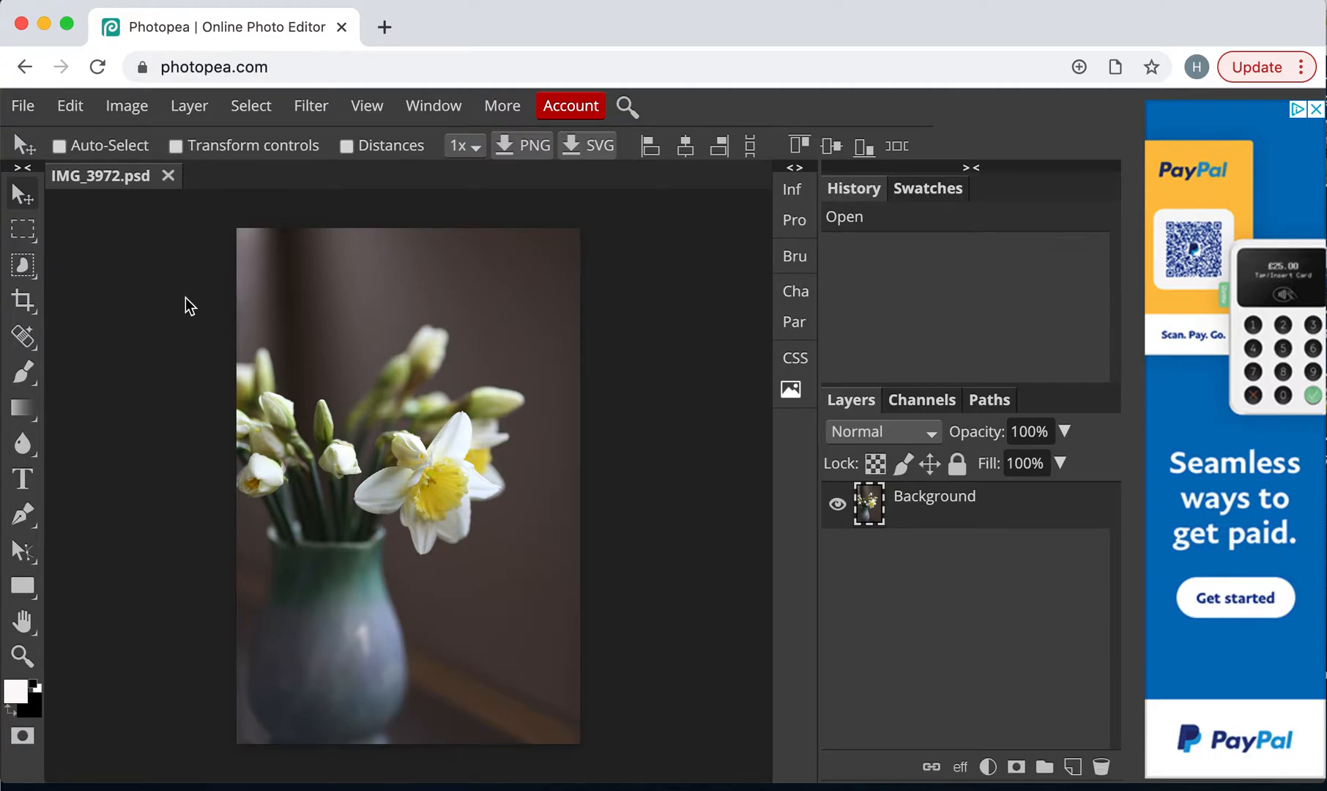
Apply Levels with black point 14, white point 232 and midtones 1.02
click(126, 106)
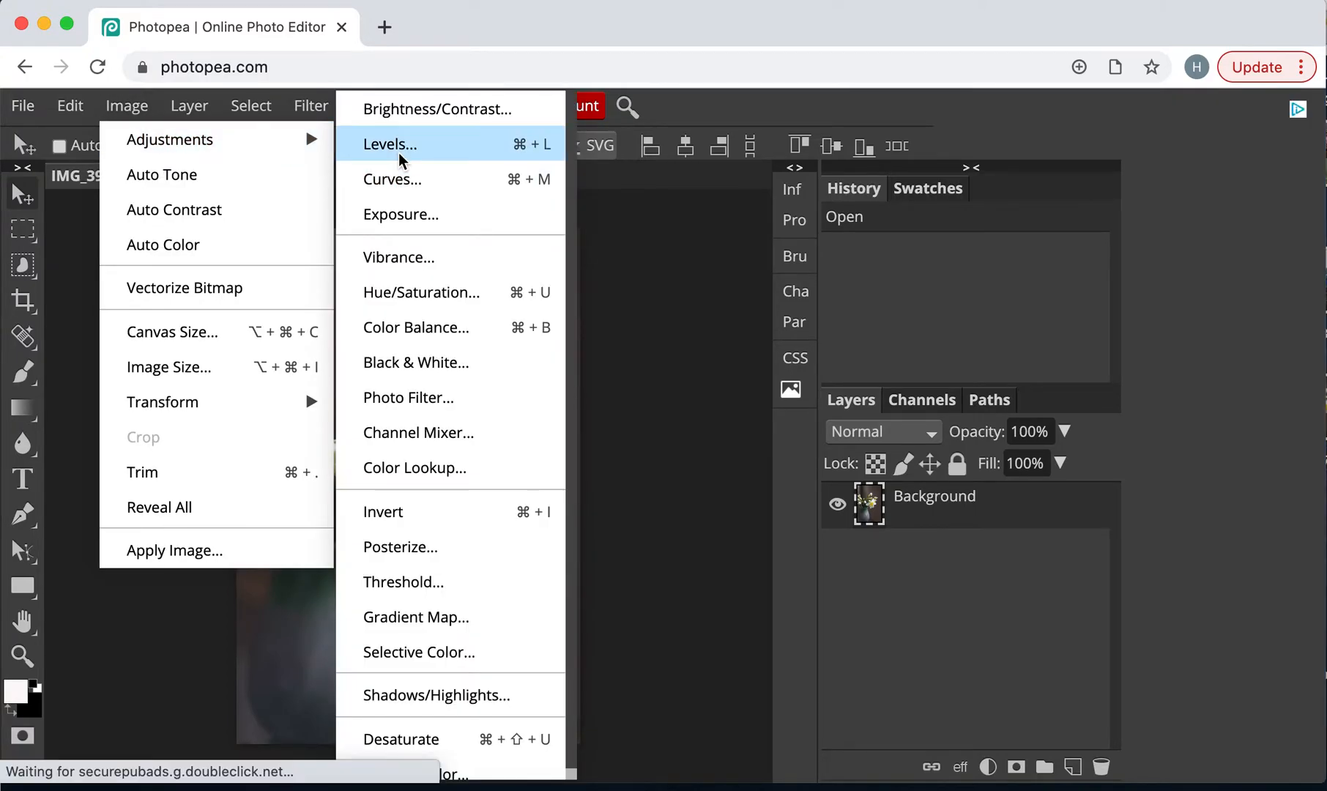
click(390, 143)
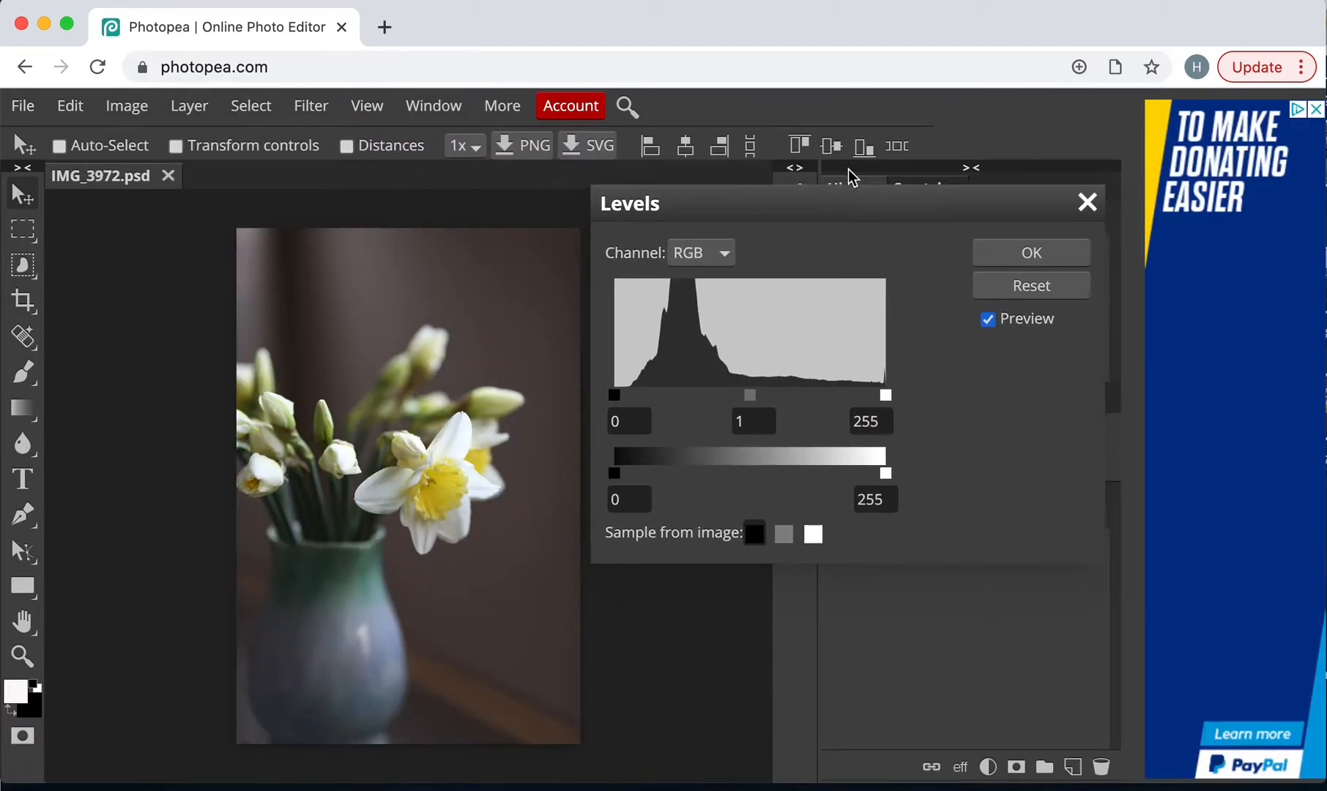
drag(851, 203, 897, 154)
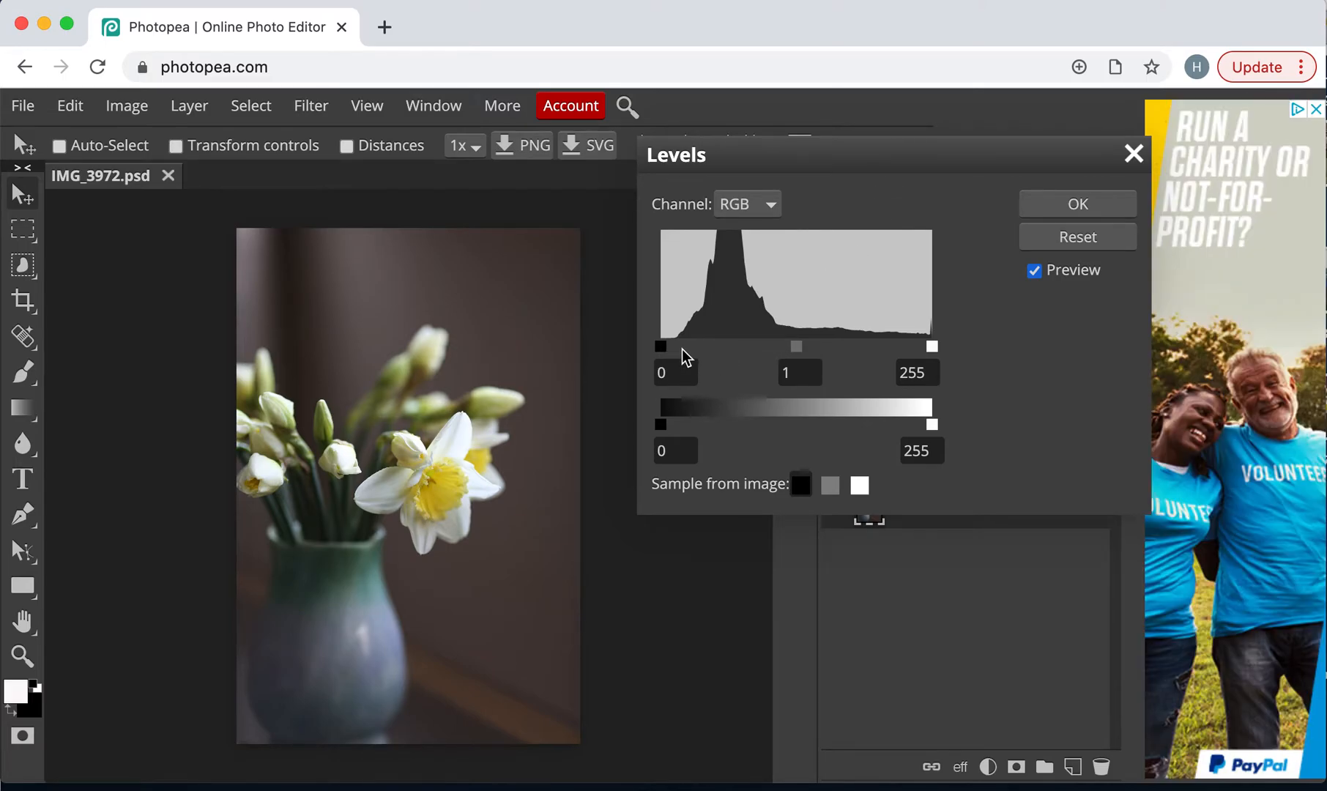
drag(660, 347, 677, 347)
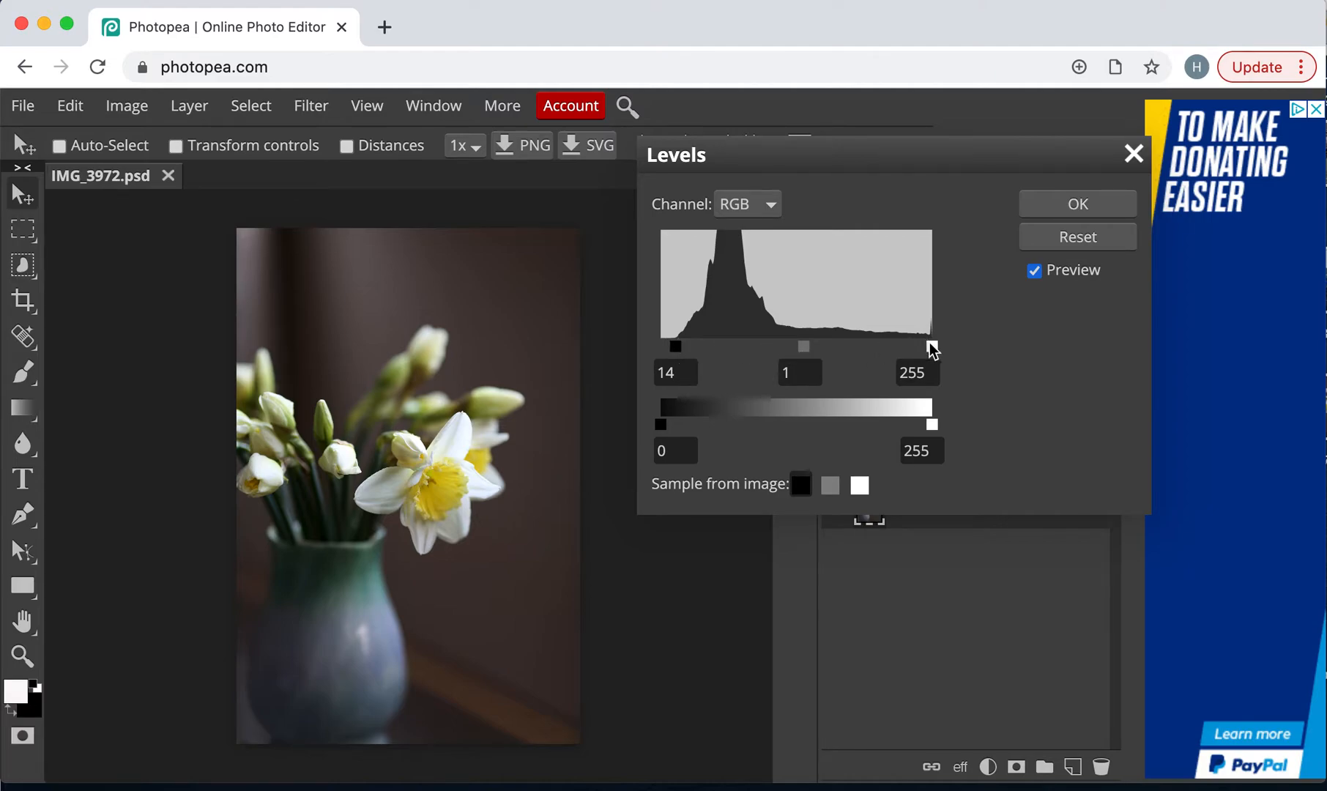
drag(932, 346, 901, 346)
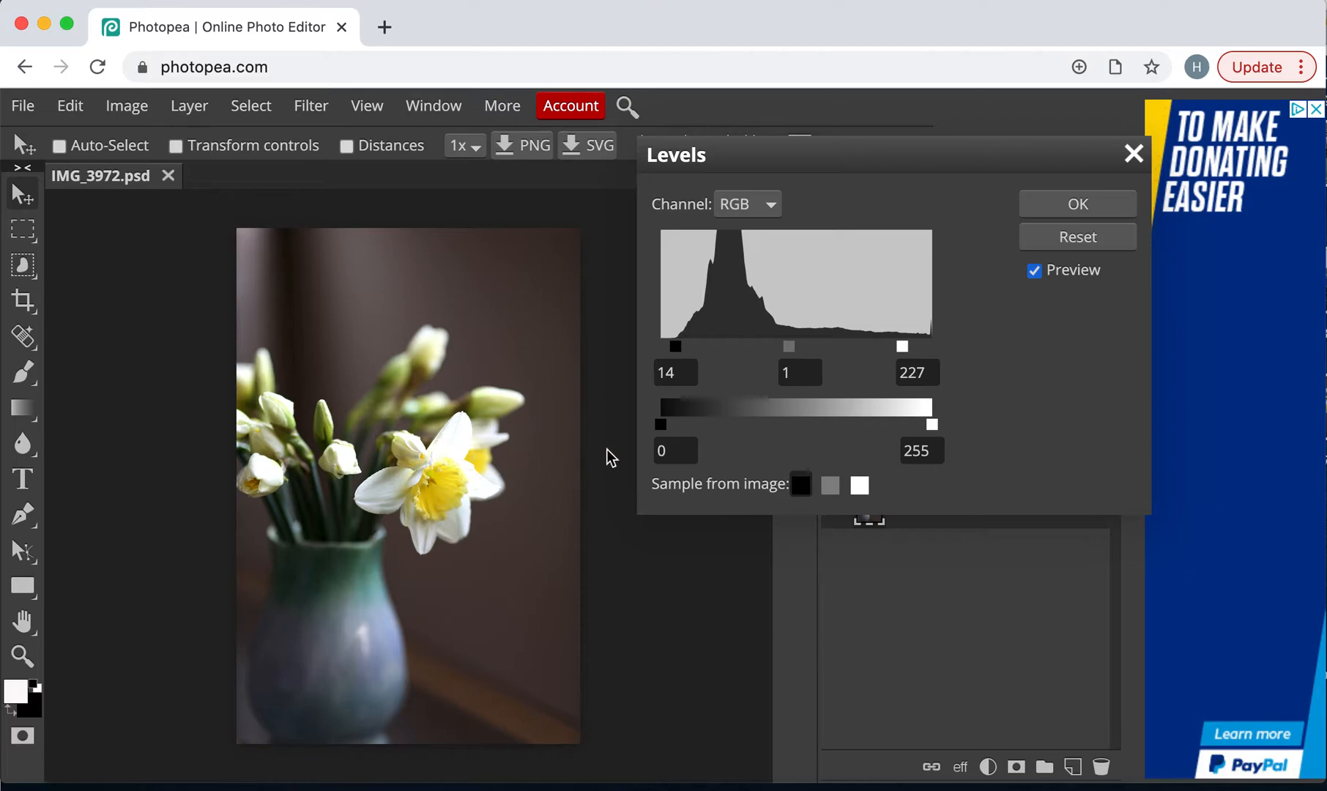
mouse_move(904, 353)
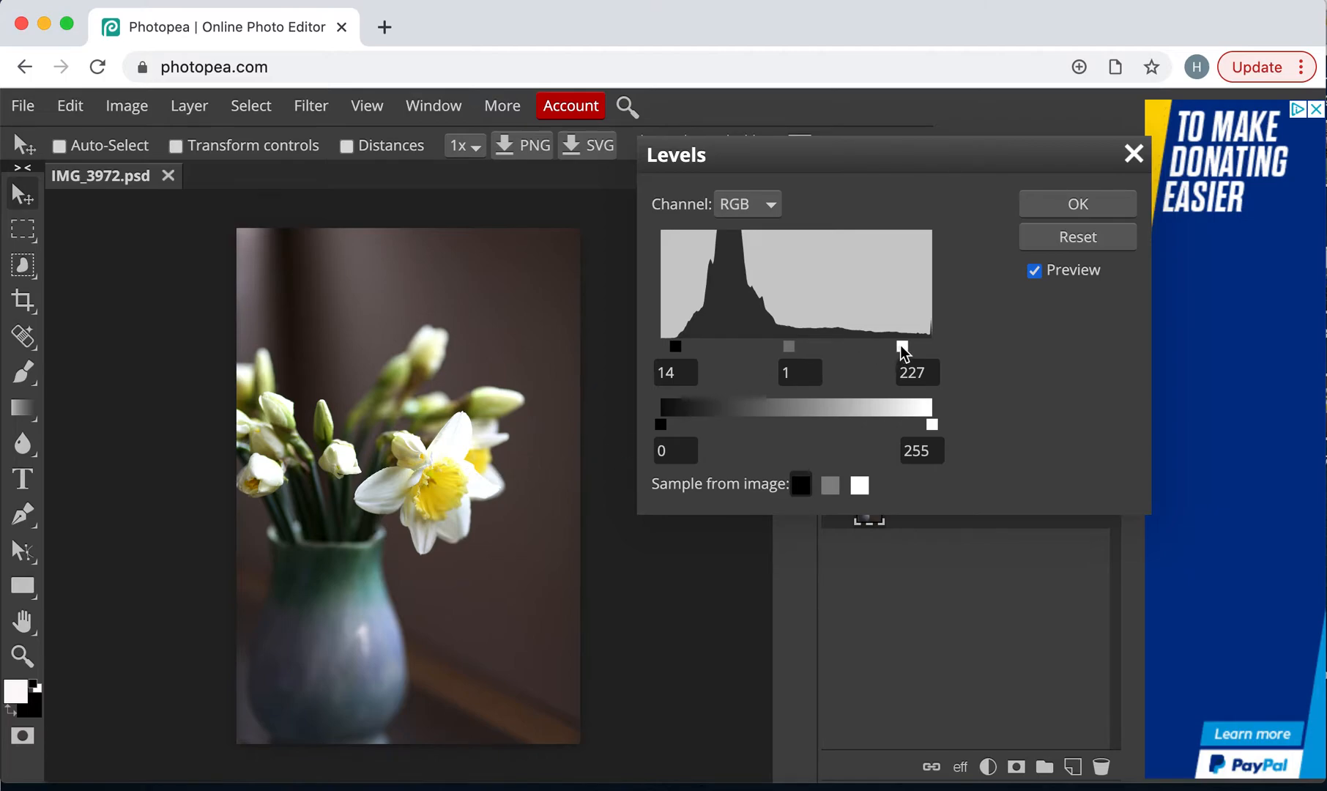
drag(904, 347, 907, 347)
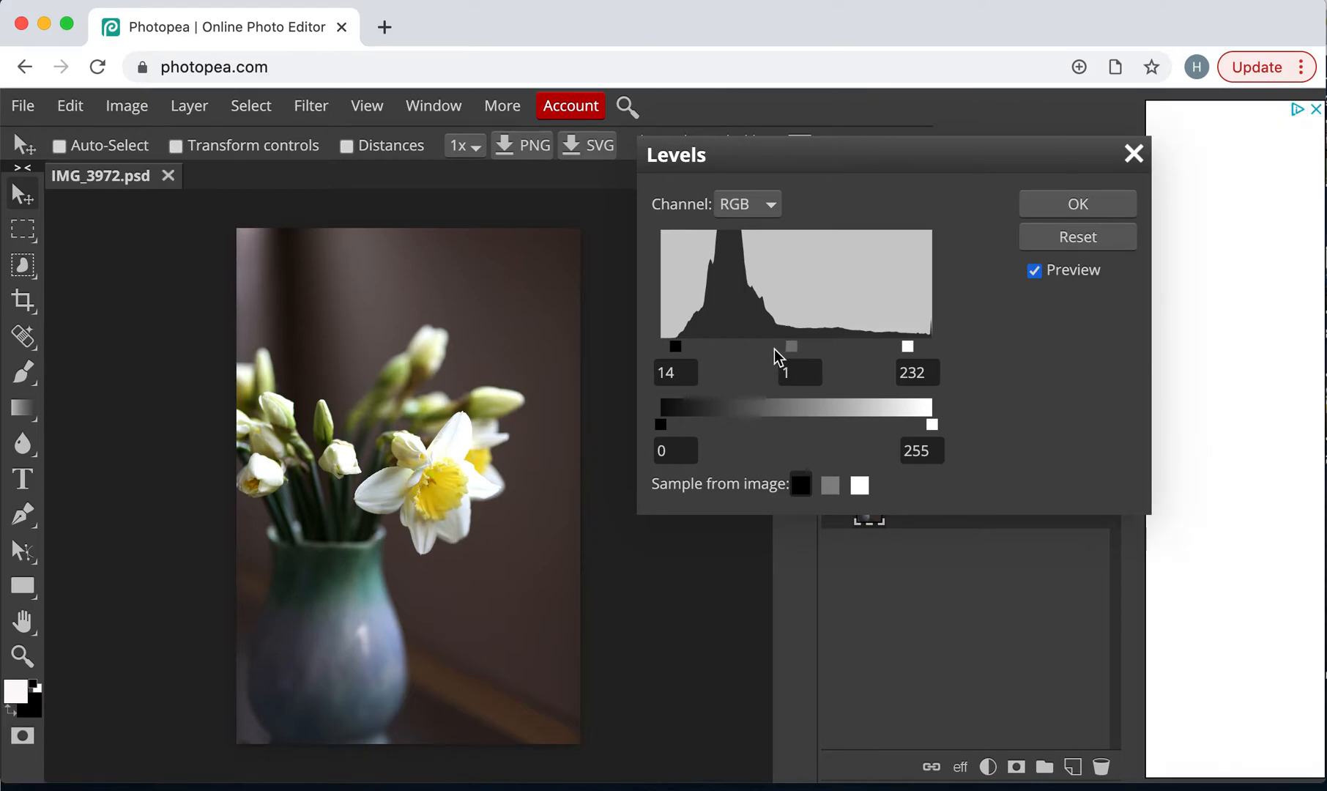
drag(793, 347, 788, 347)
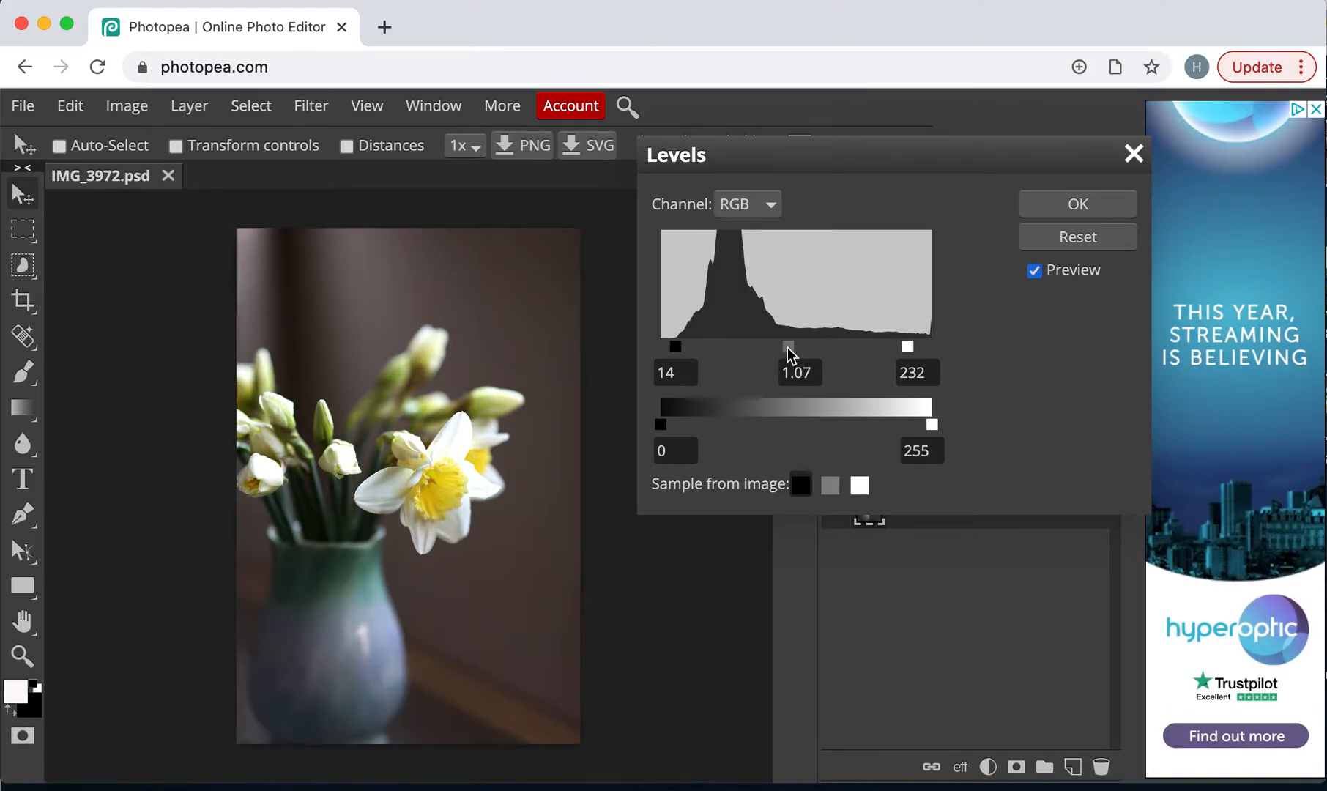
drag(796, 346, 791, 346)
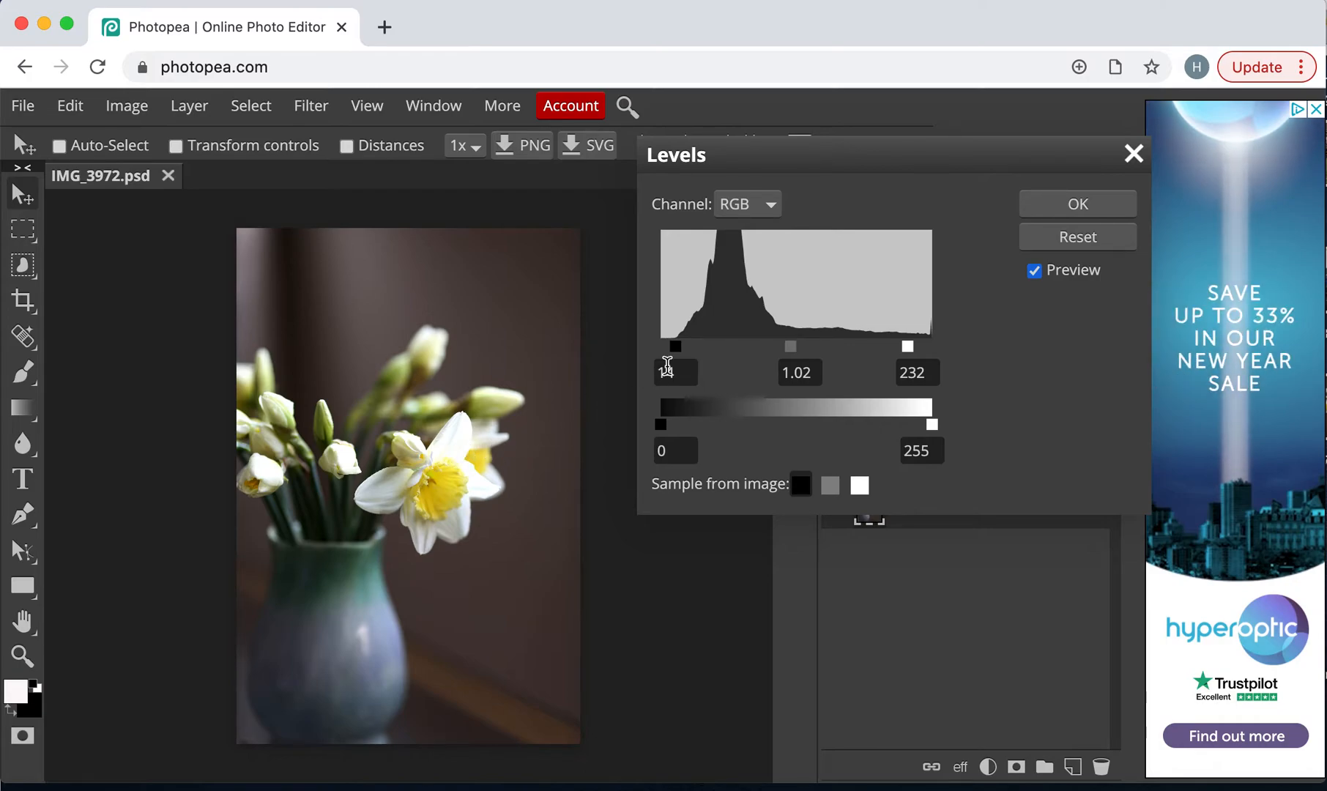
click(1077, 203)
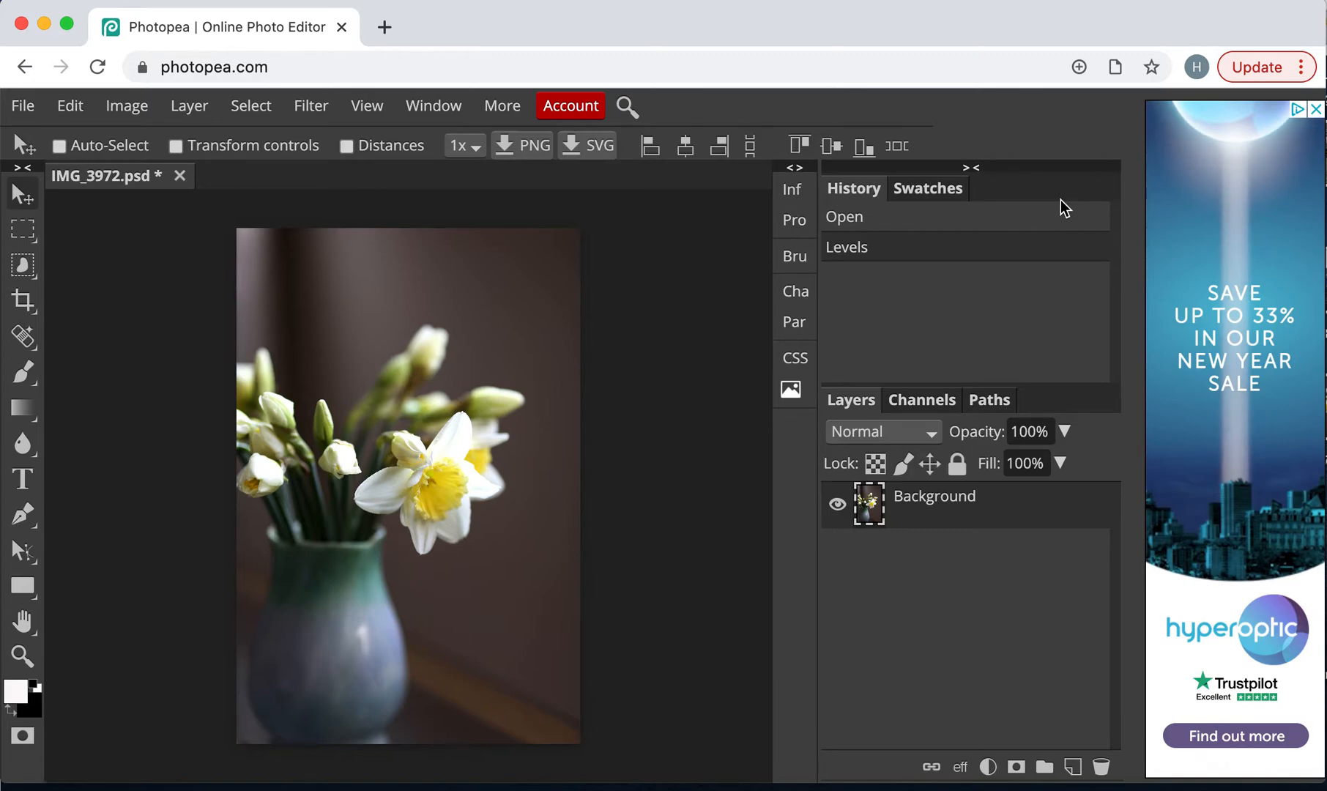
mouse_move(137, 134)
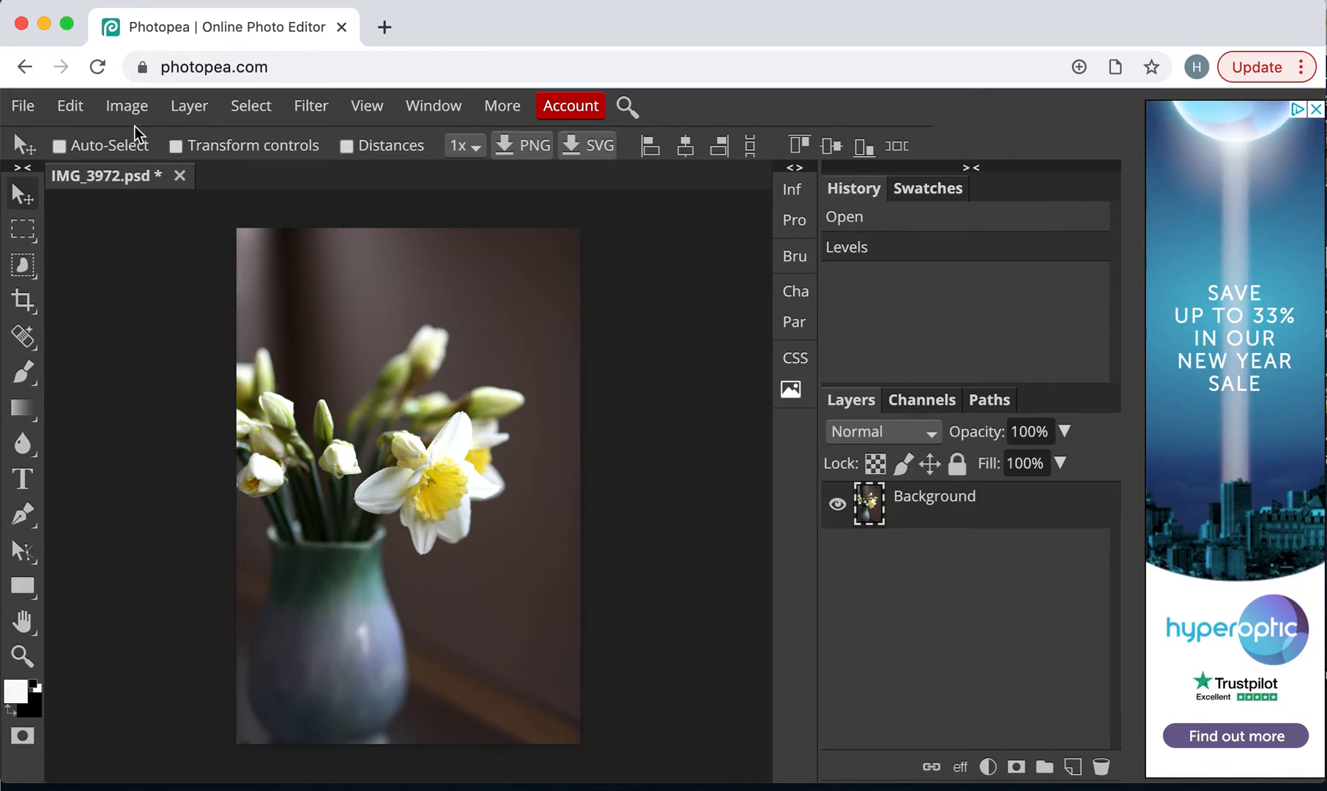
Apply a Hue/Saturation adjustment raising saturation to 15
click(125, 106)
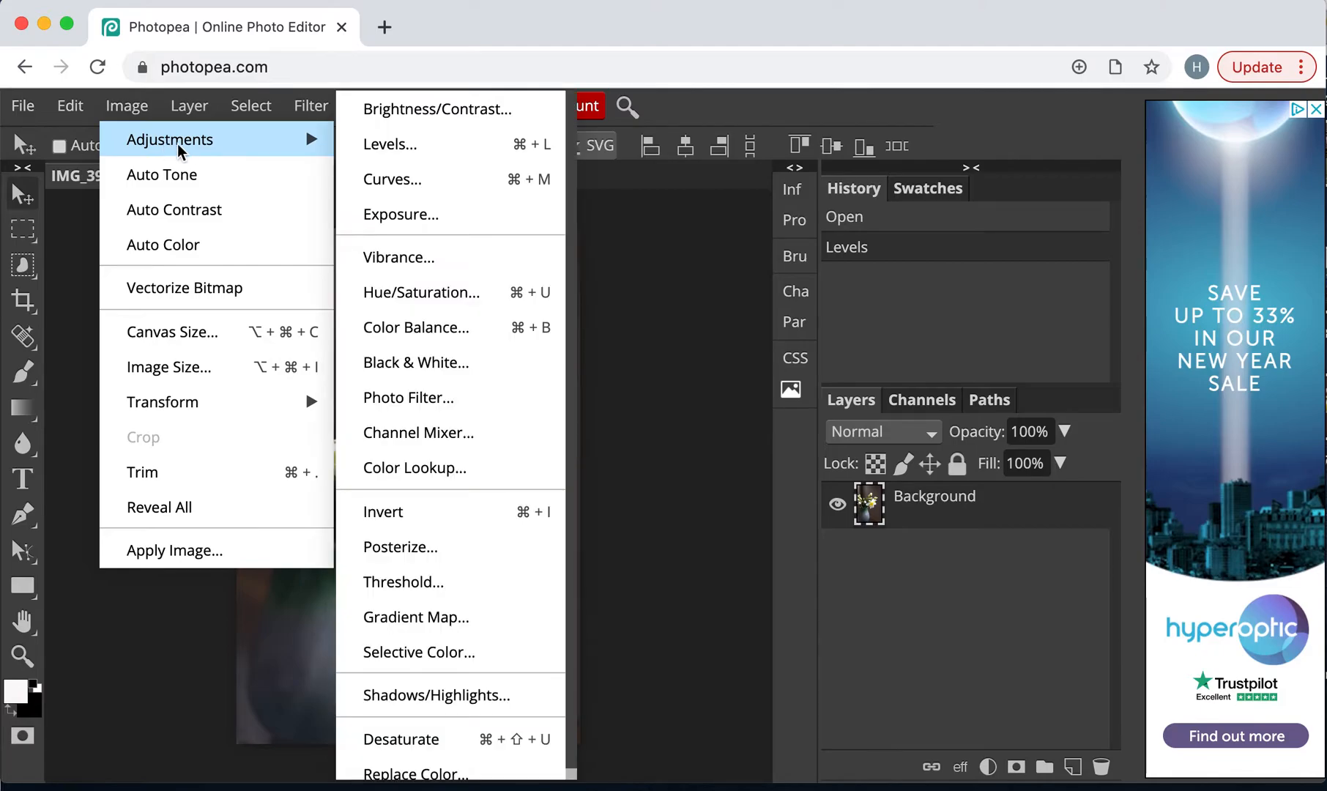
mouse_move(426, 292)
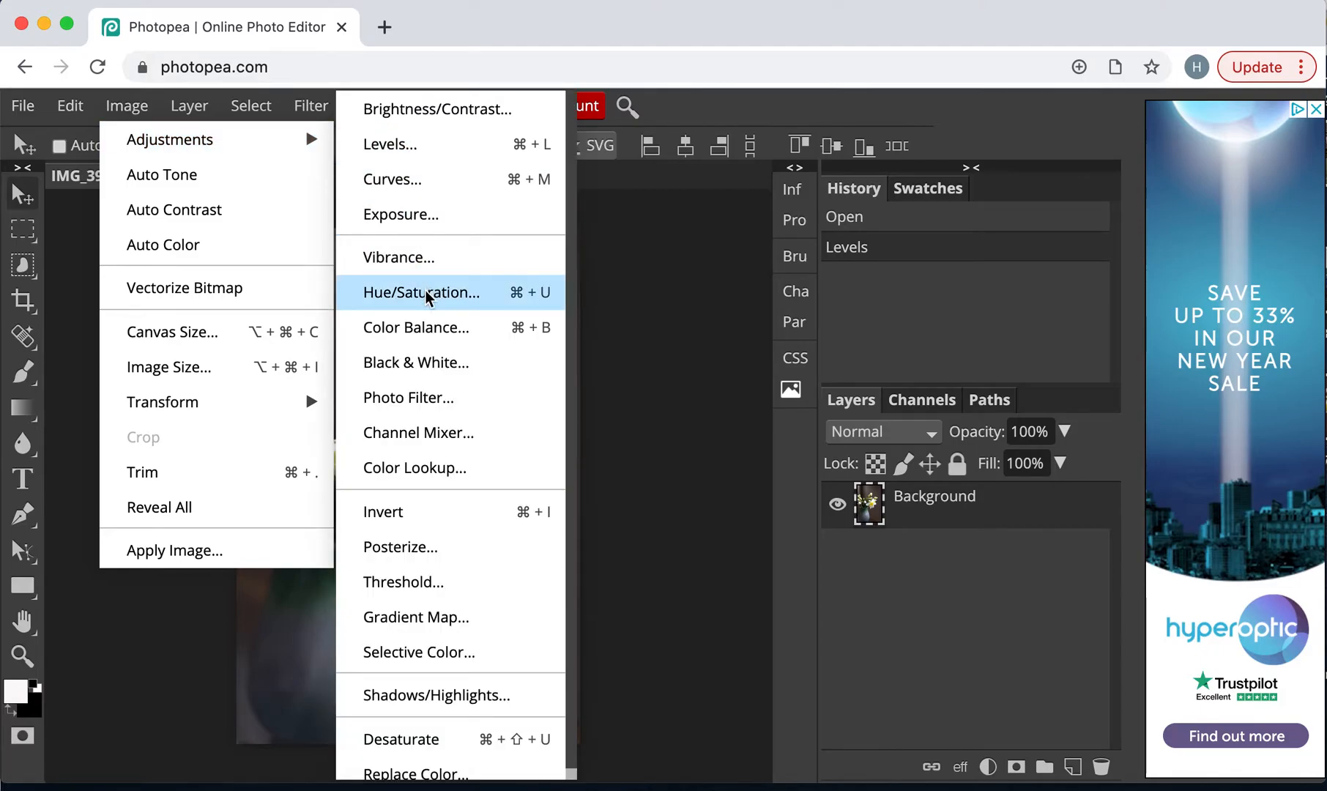
click(422, 293)
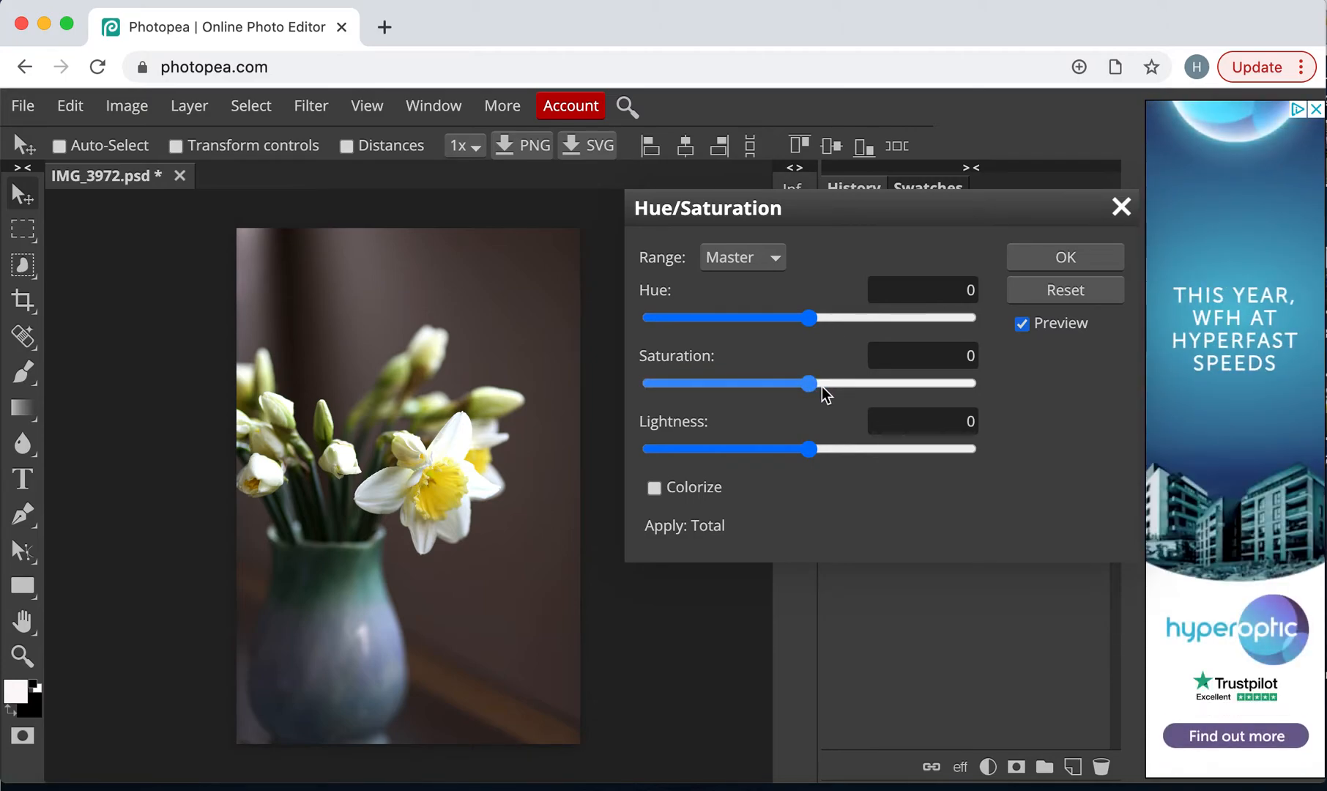
drag(810, 384, 828, 384)
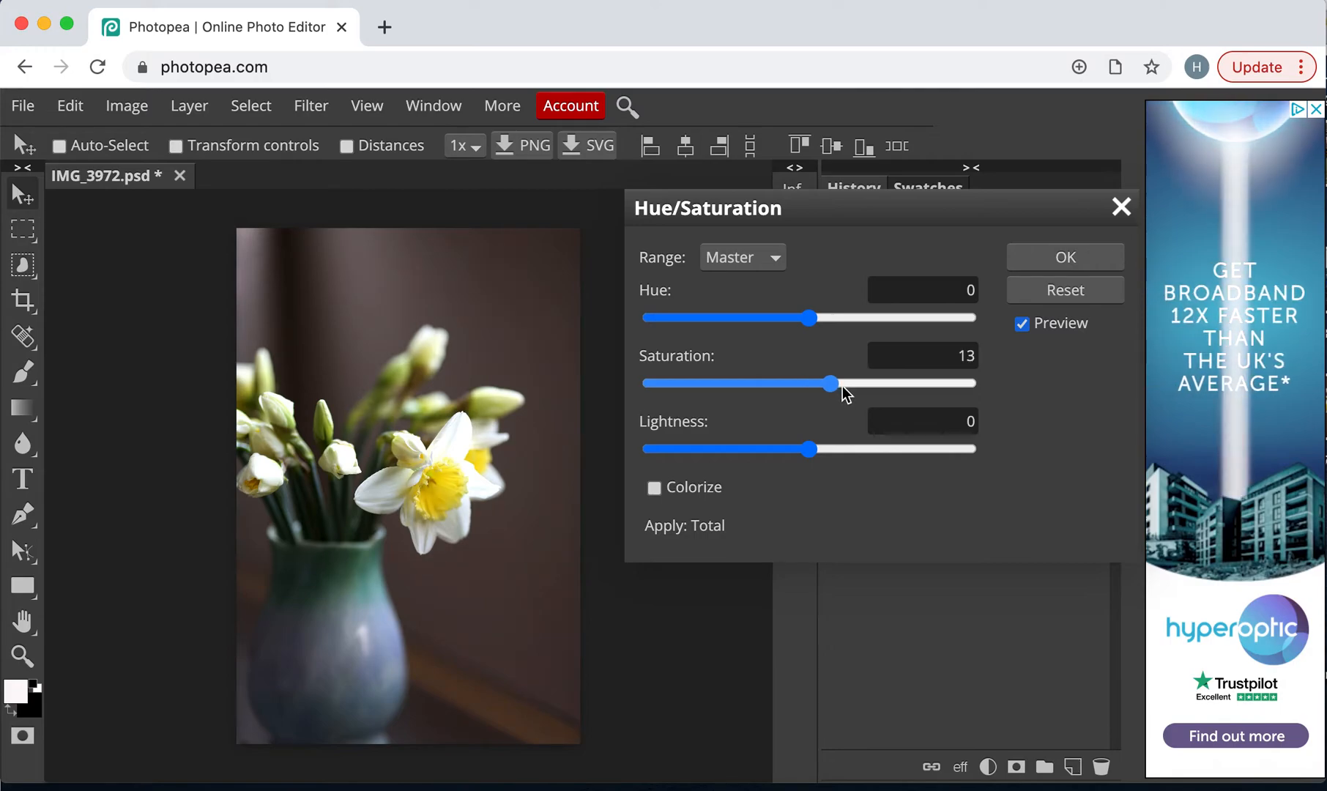
drag(828, 383, 839, 384)
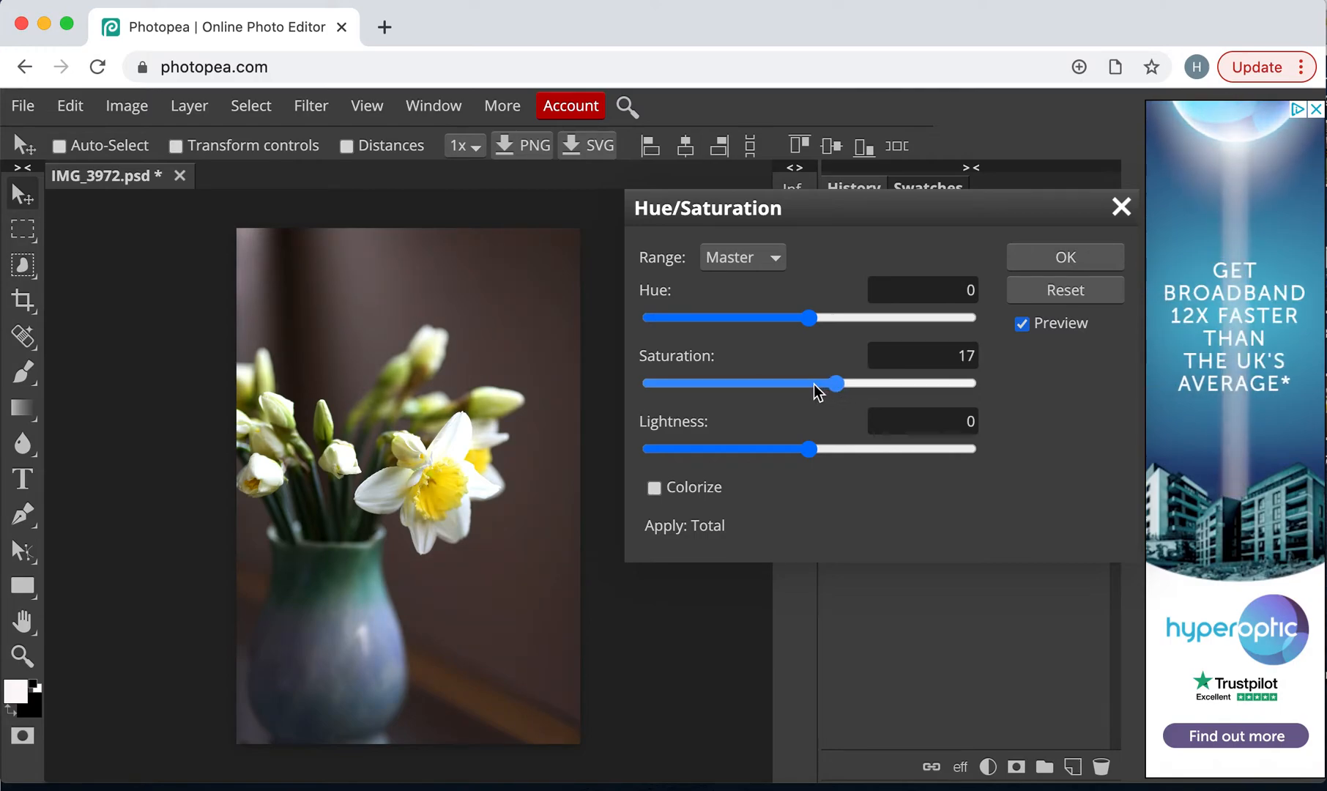
drag(841, 384, 827, 384)
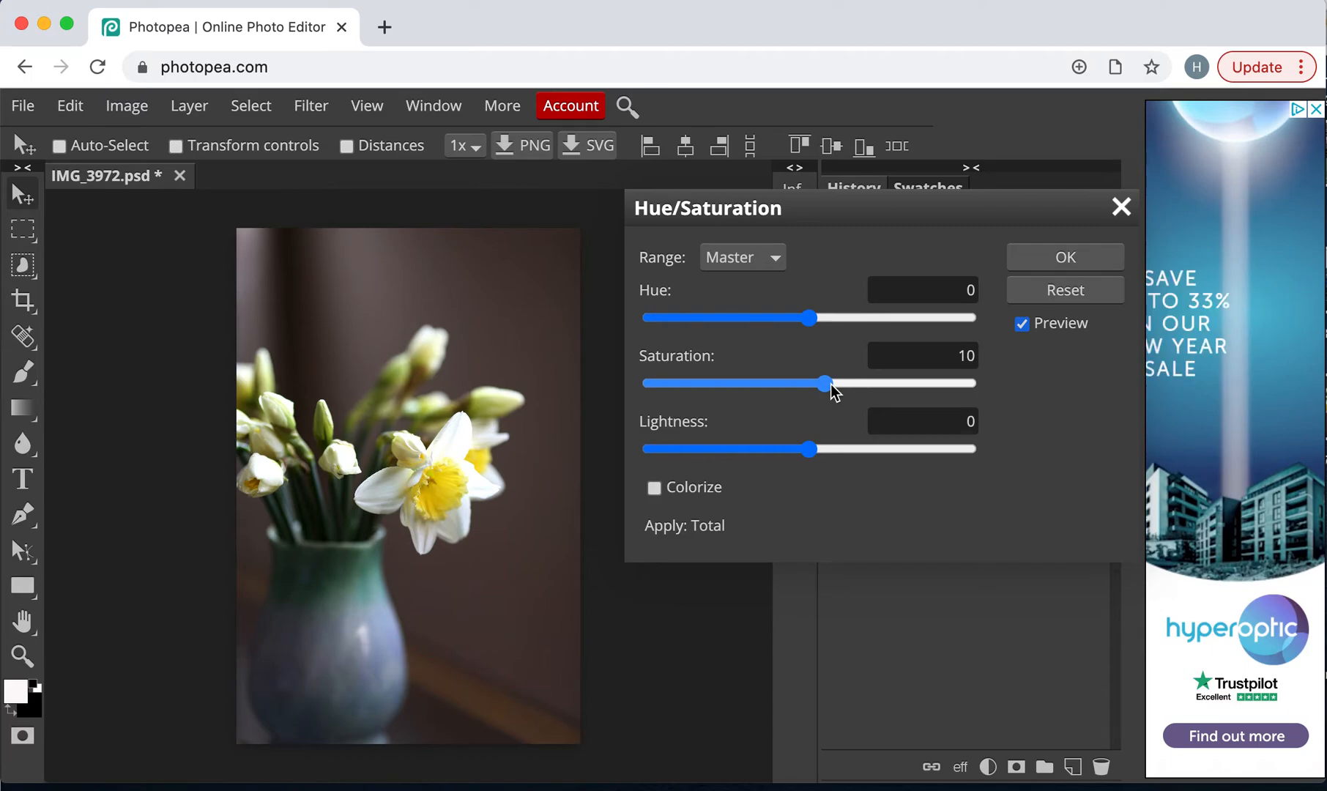
drag(825, 384, 804, 384)
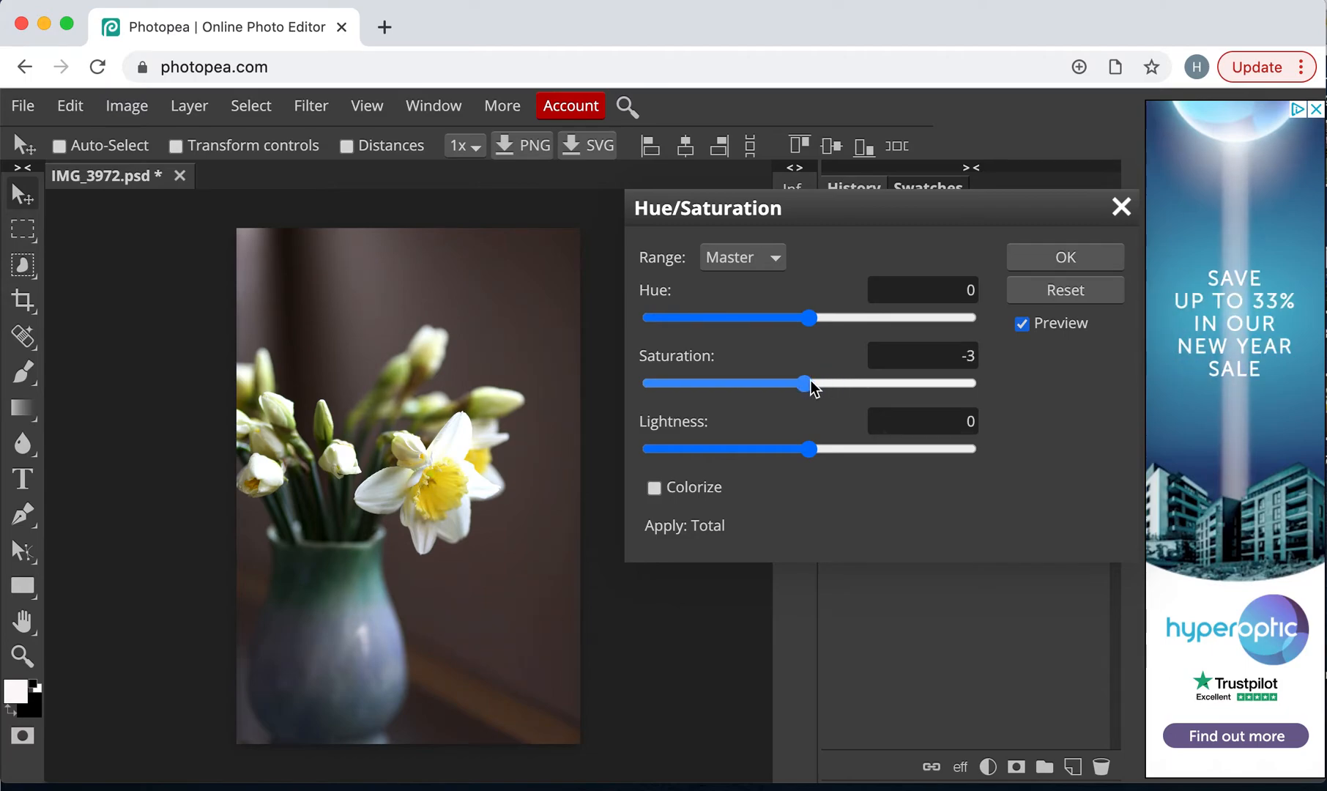
drag(804, 383, 827, 384)
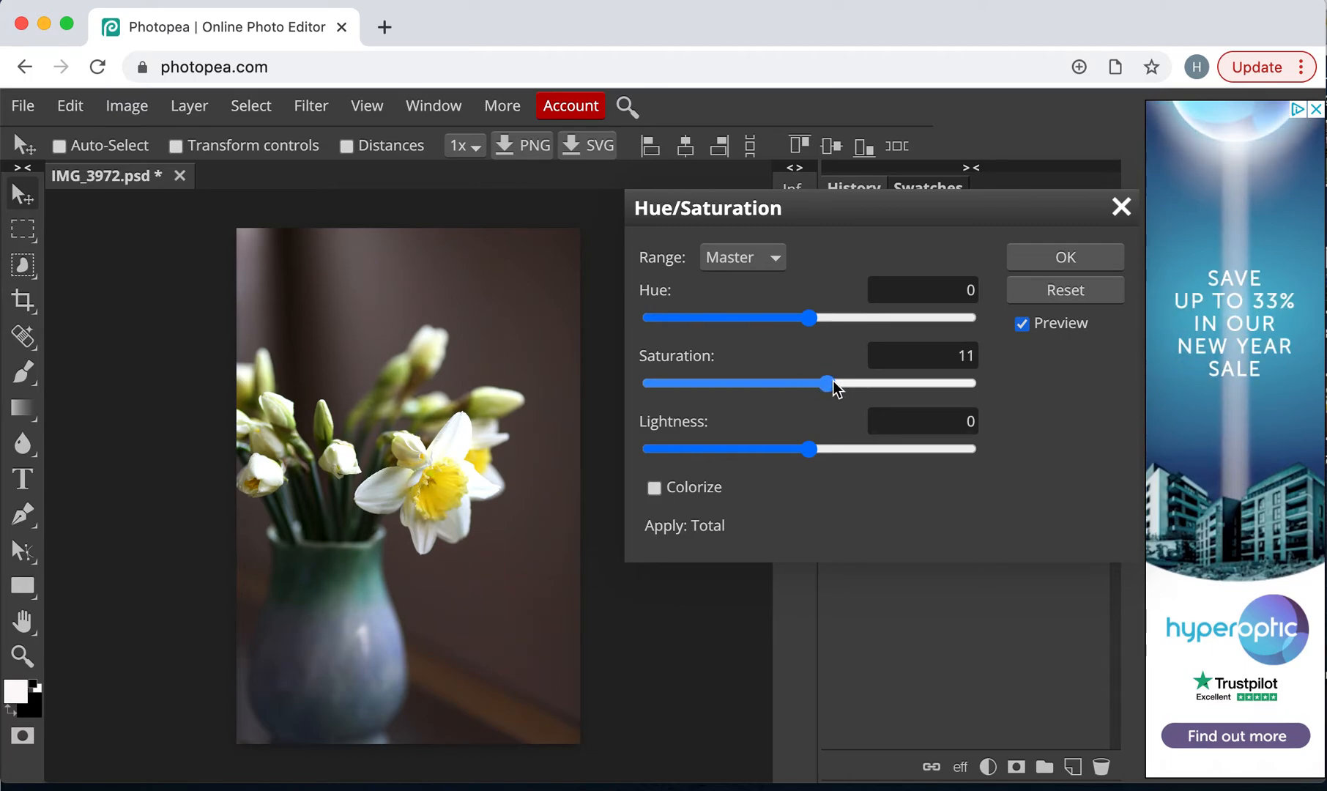
drag(828, 384, 836, 384)
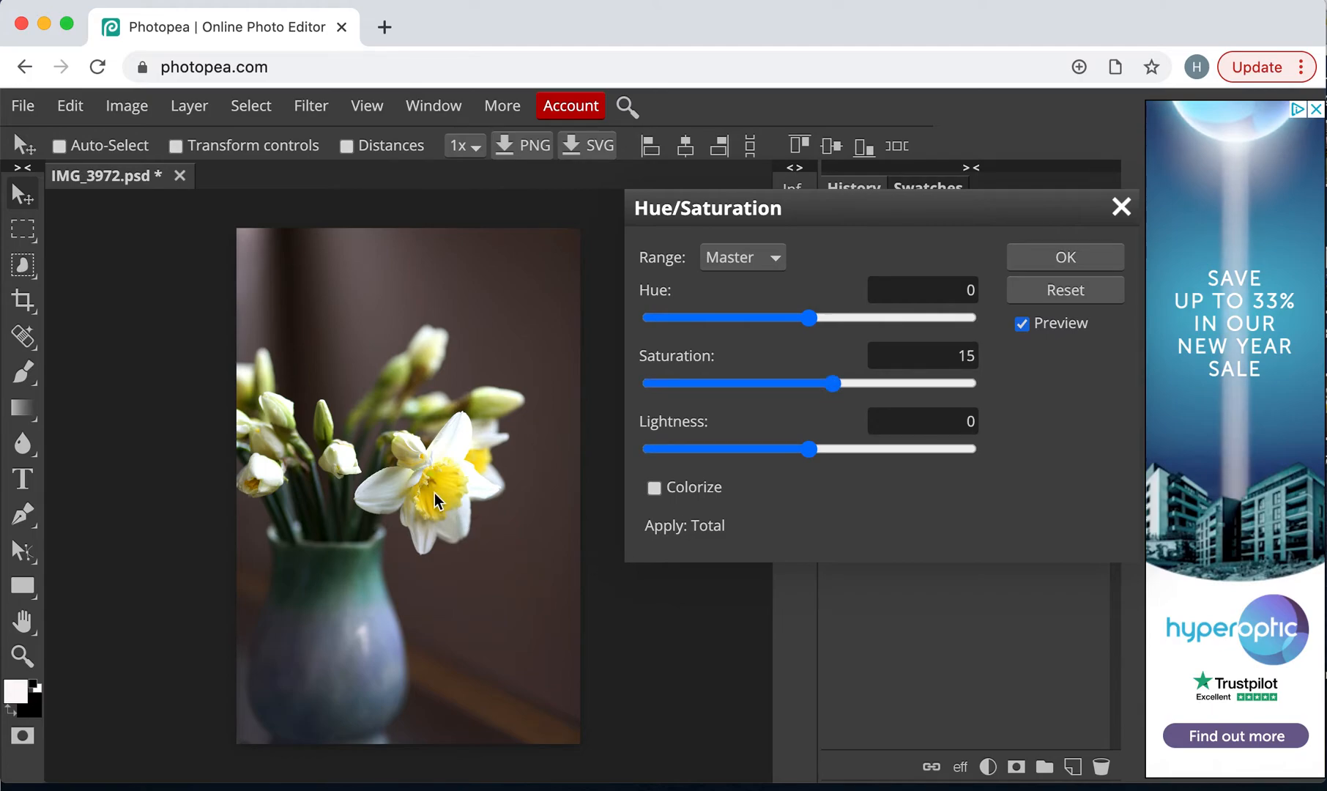
mouse_move(414, 501)
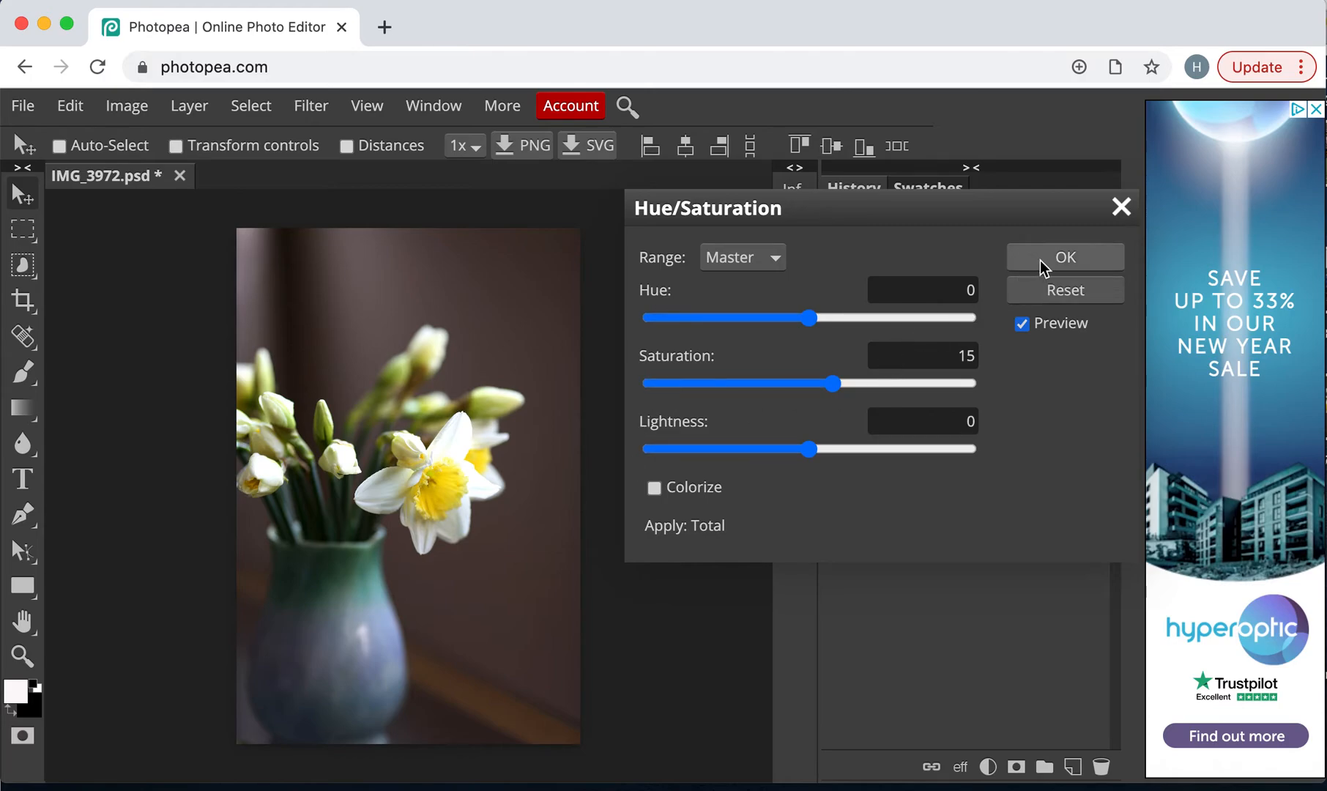
click(1065, 258)
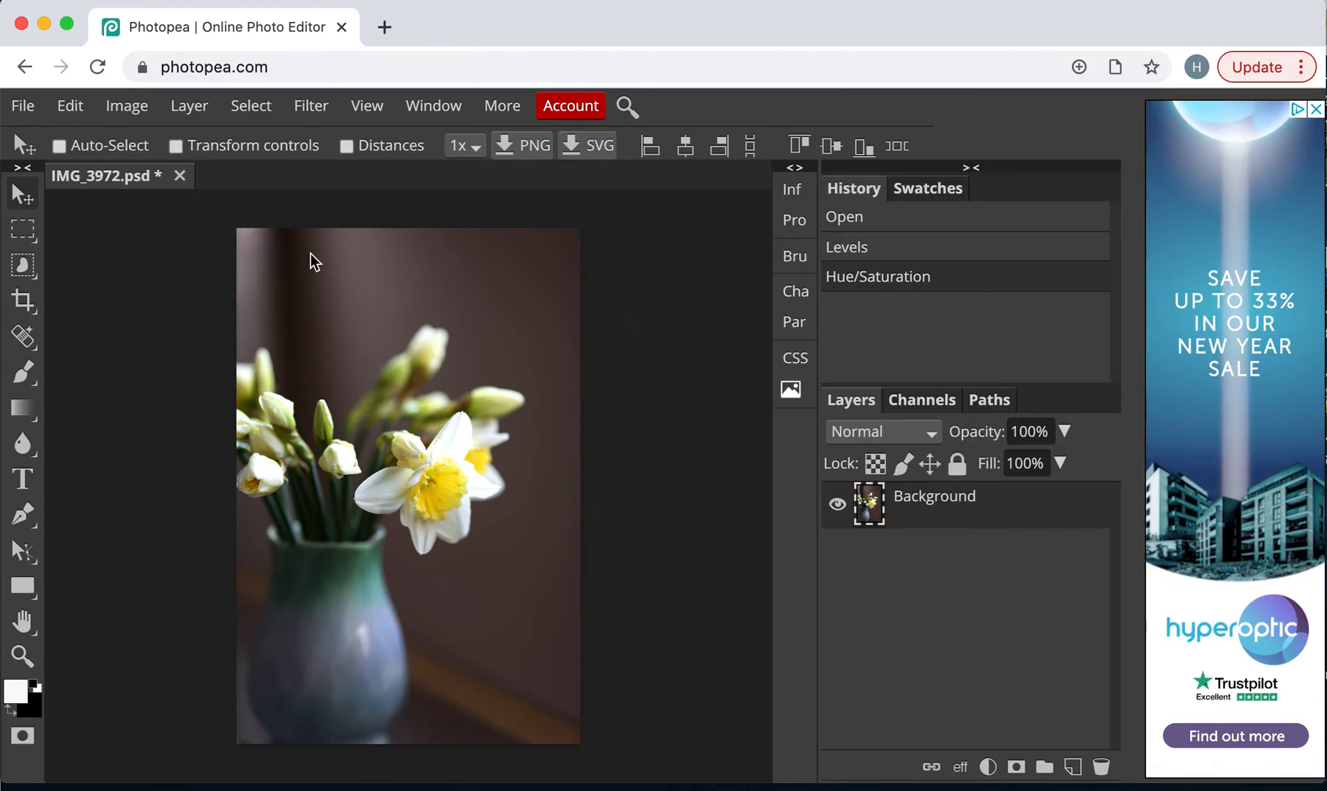
click(126, 105)
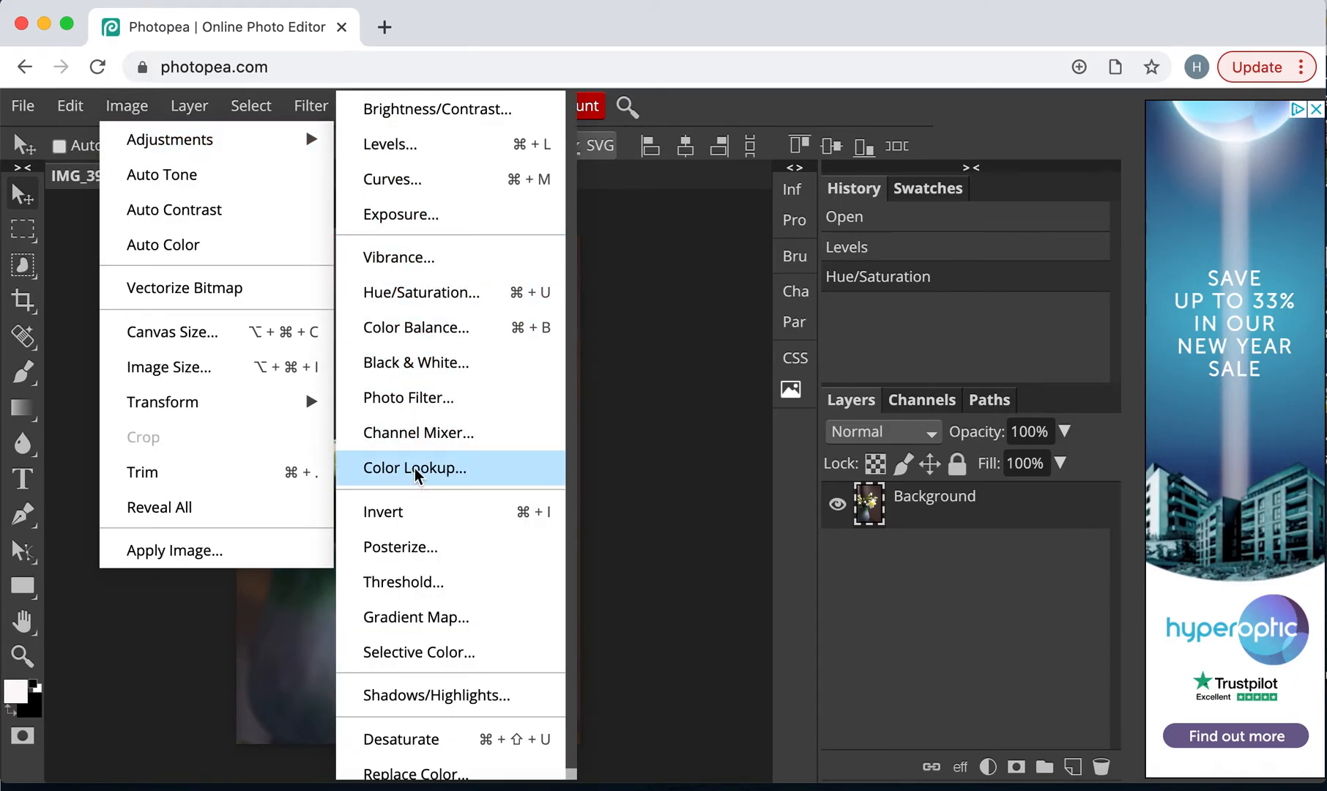
mouse_move(422, 237)
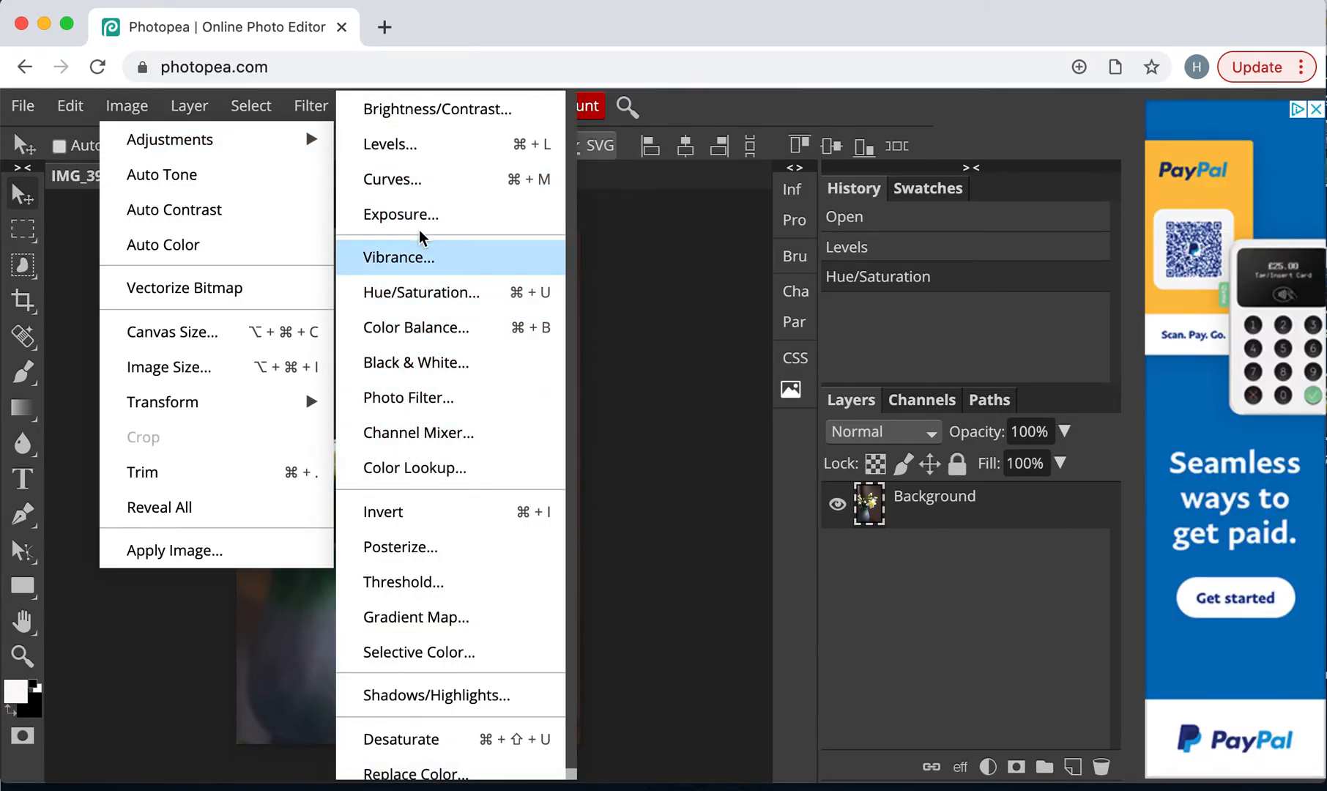
mouse_move(392, 179)
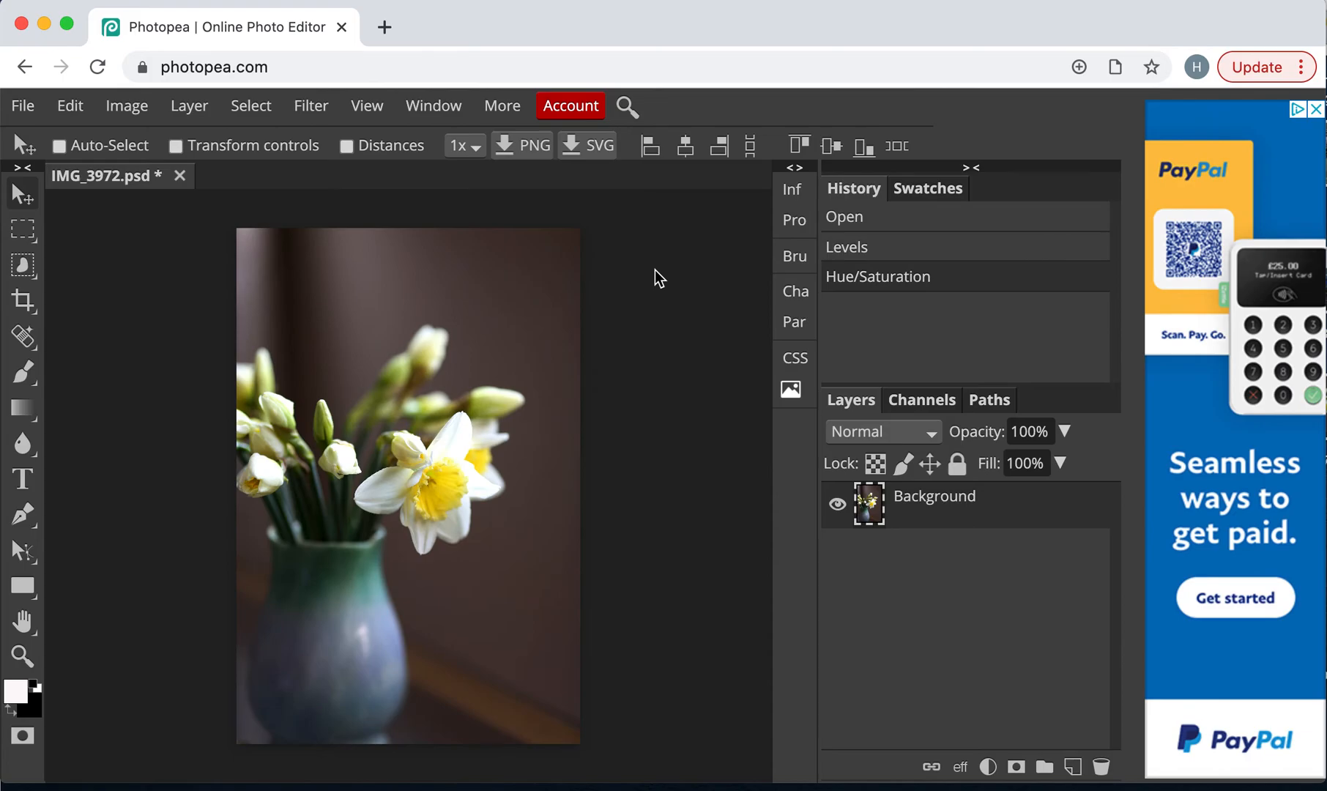
mouse_move(99, 133)
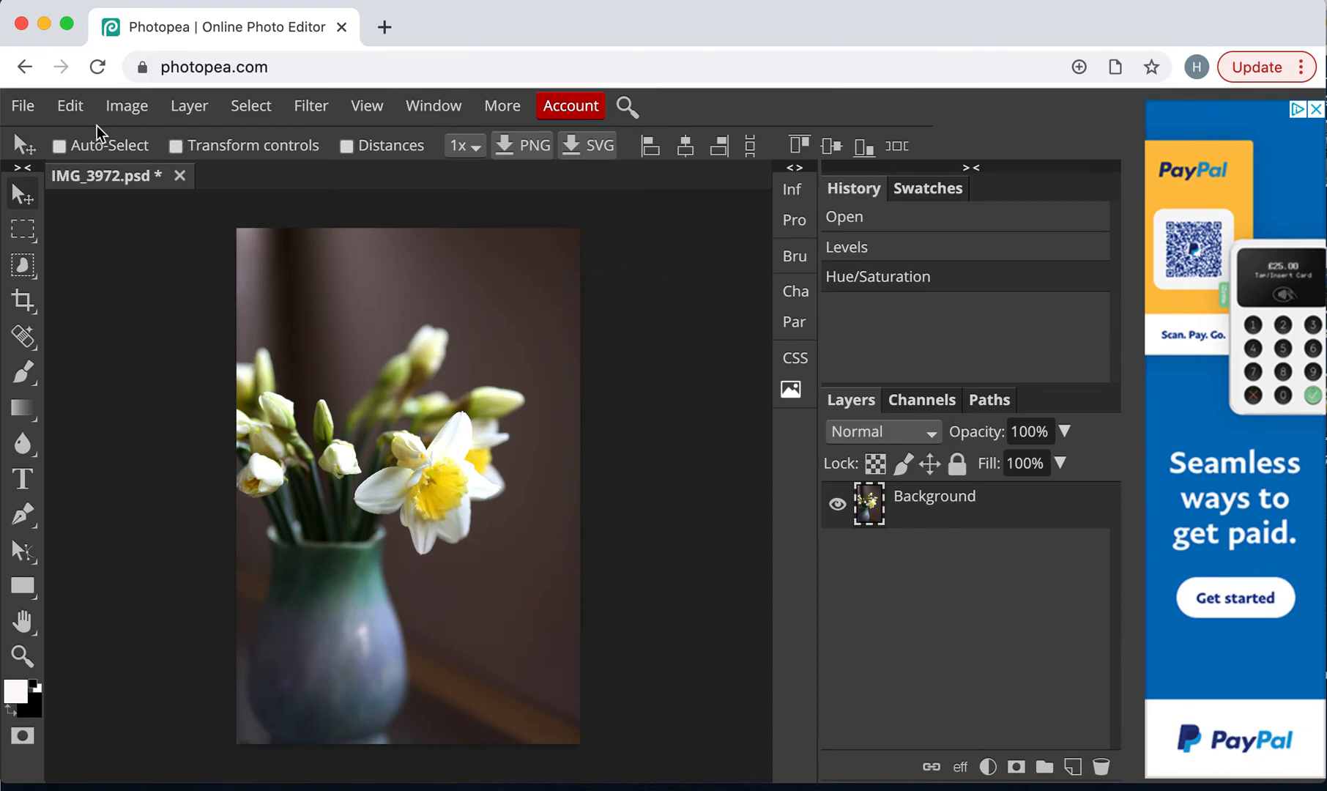
Export the photo as a JPG at 70% quality, downloading IMG_3972.jpg
click(23, 105)
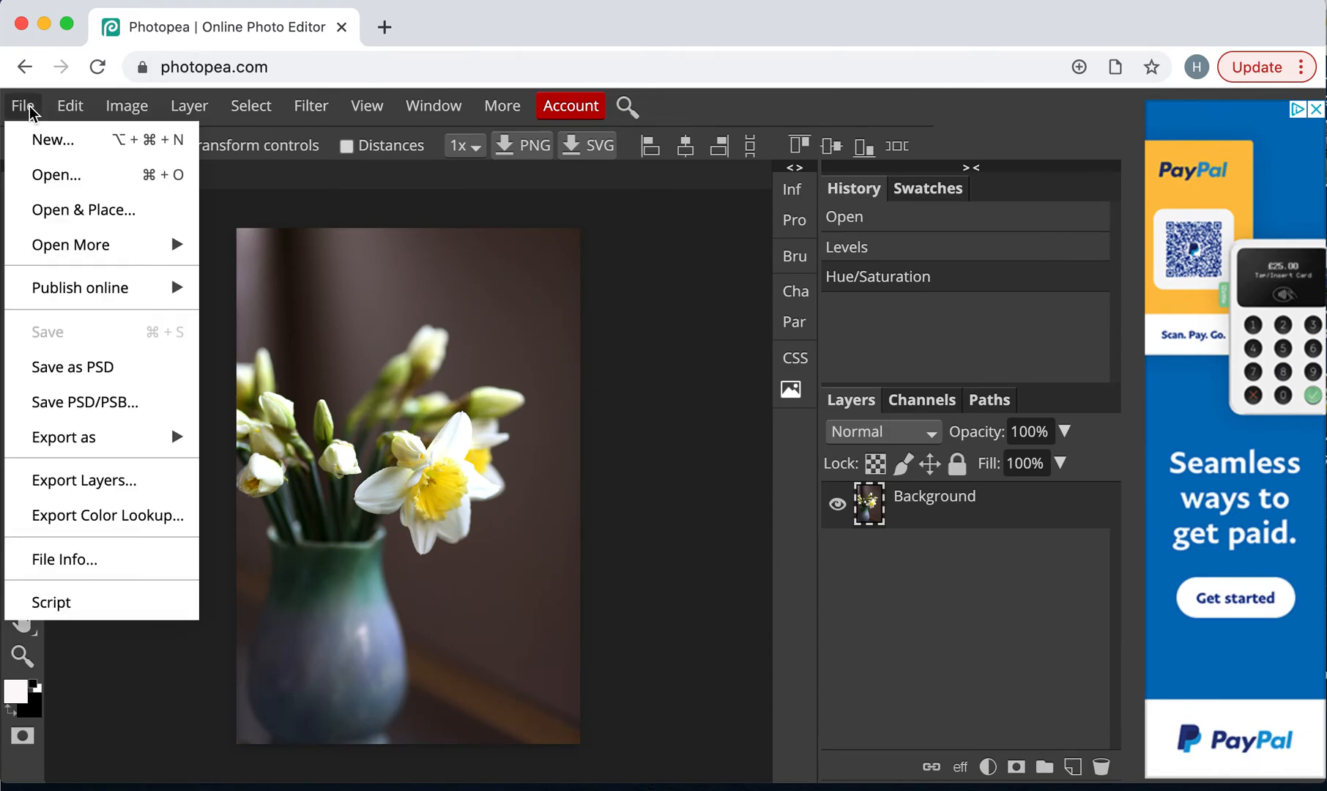
mouse_move(74, 366)
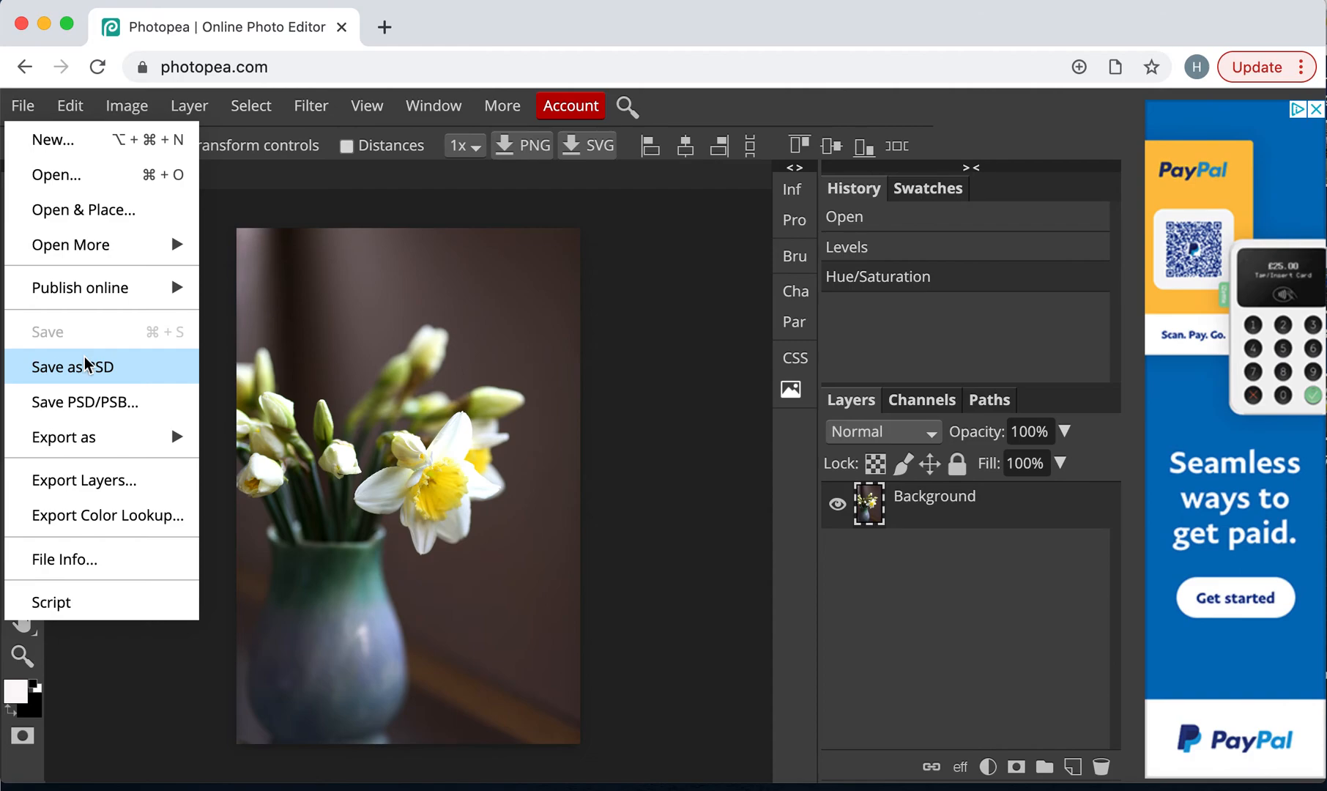
mouse_move(85, 379)
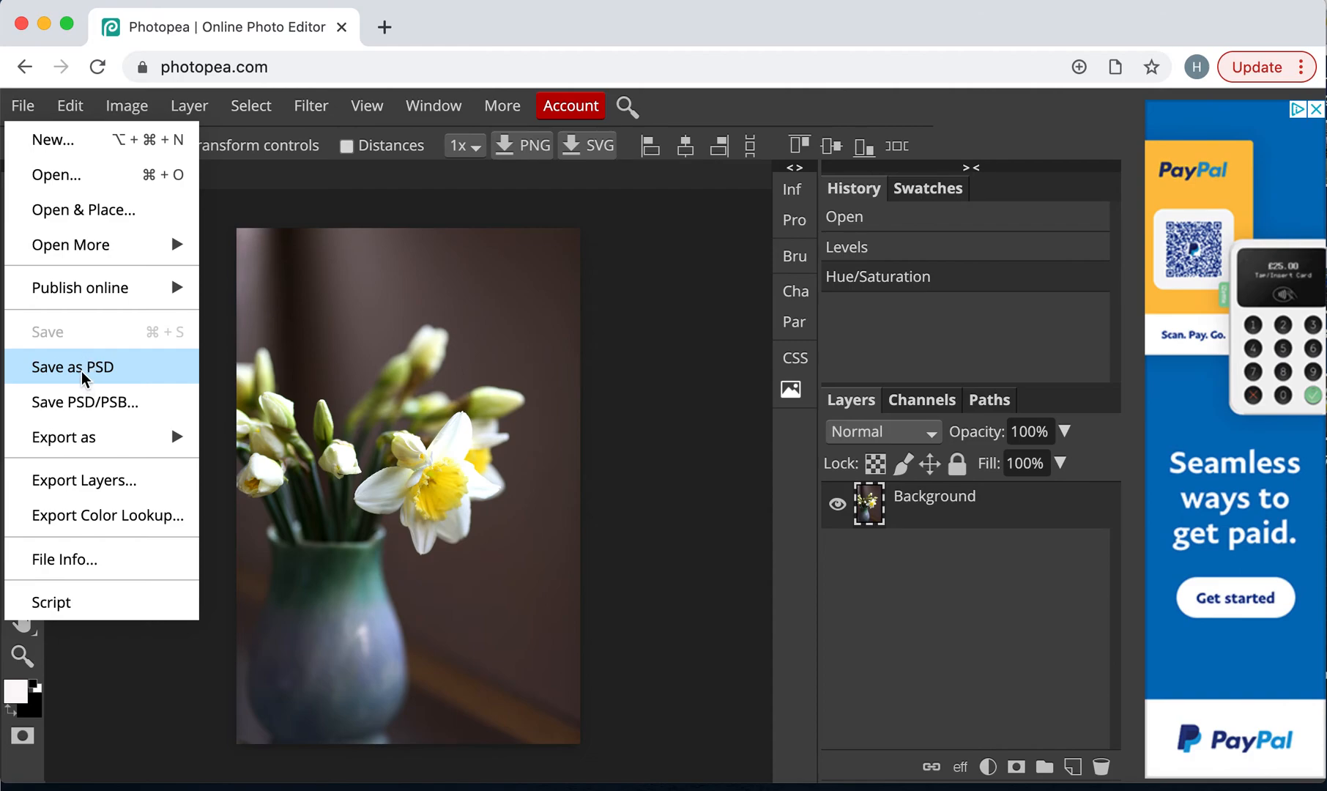
mouse_move(95, 436)
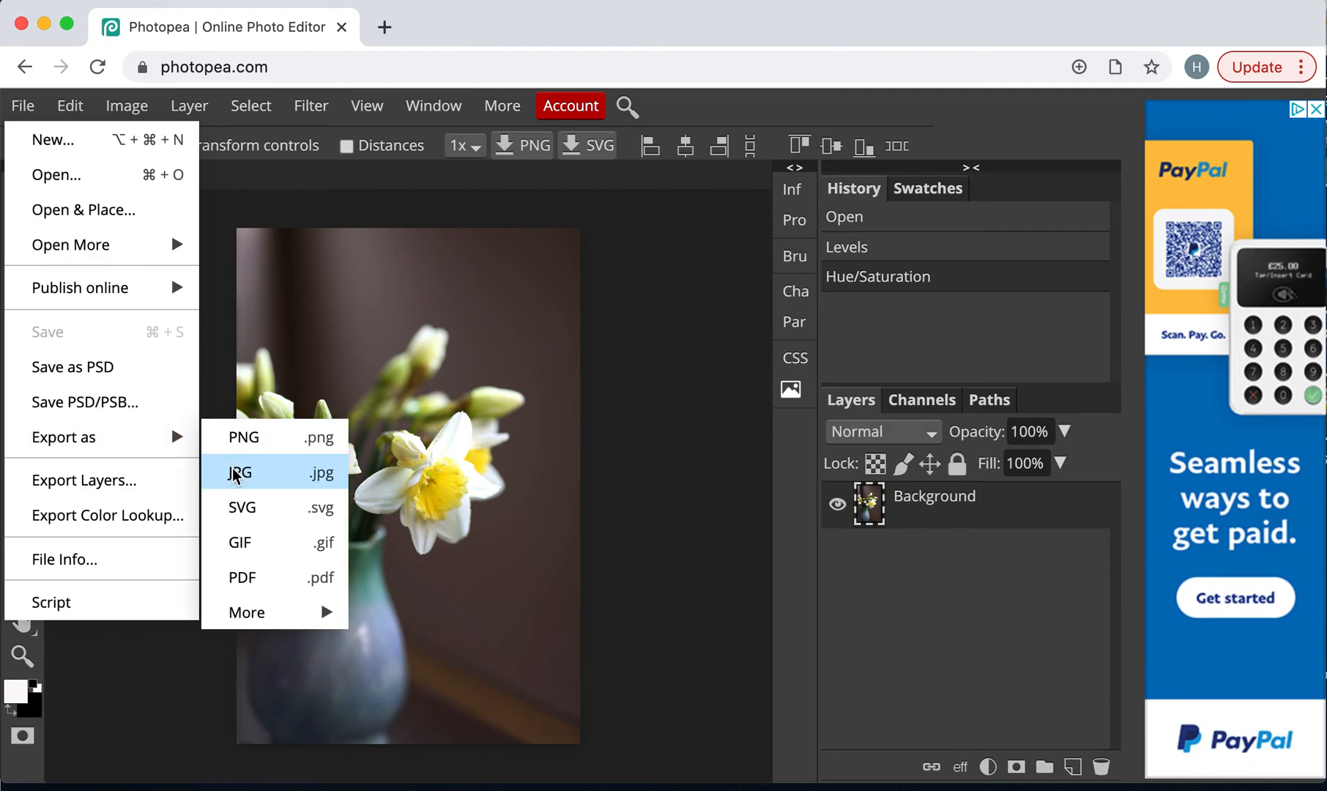
click(240, 471)
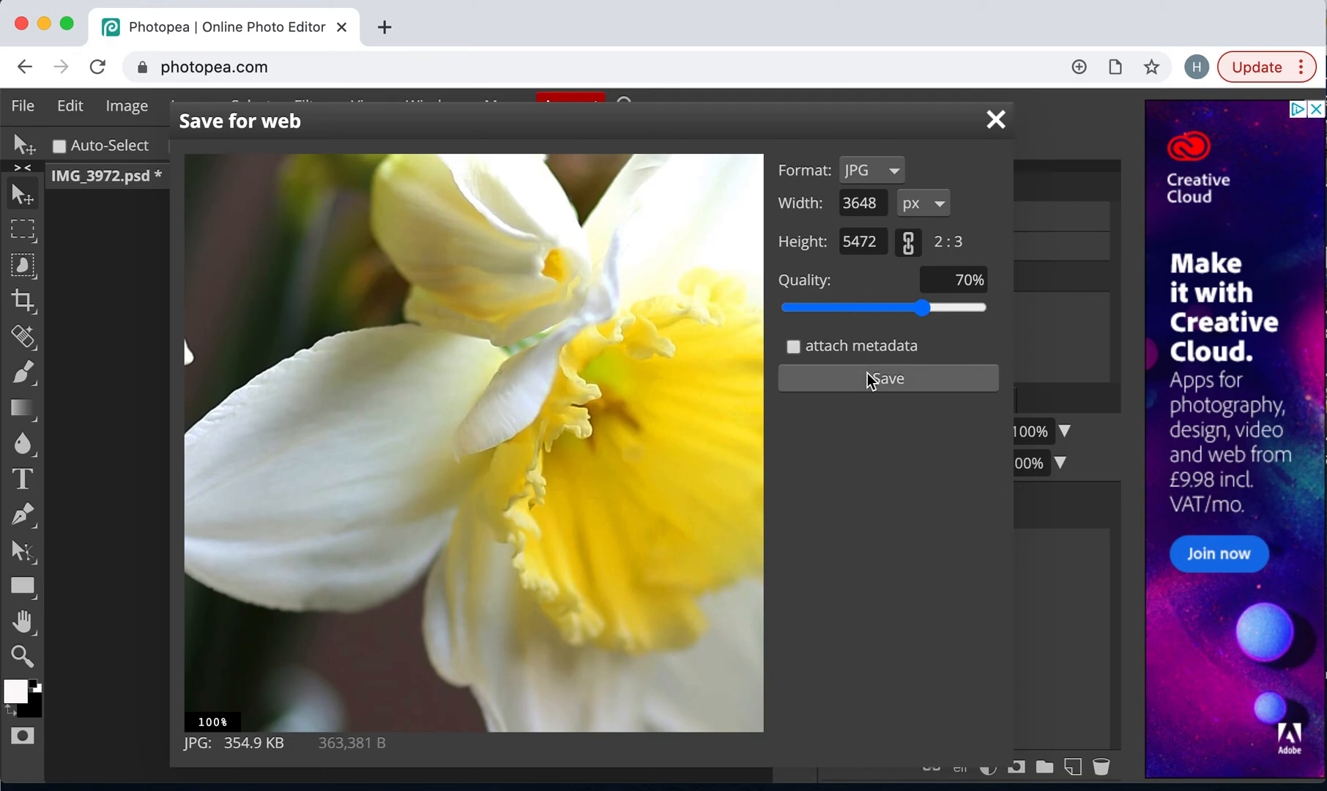
click(886, 378)
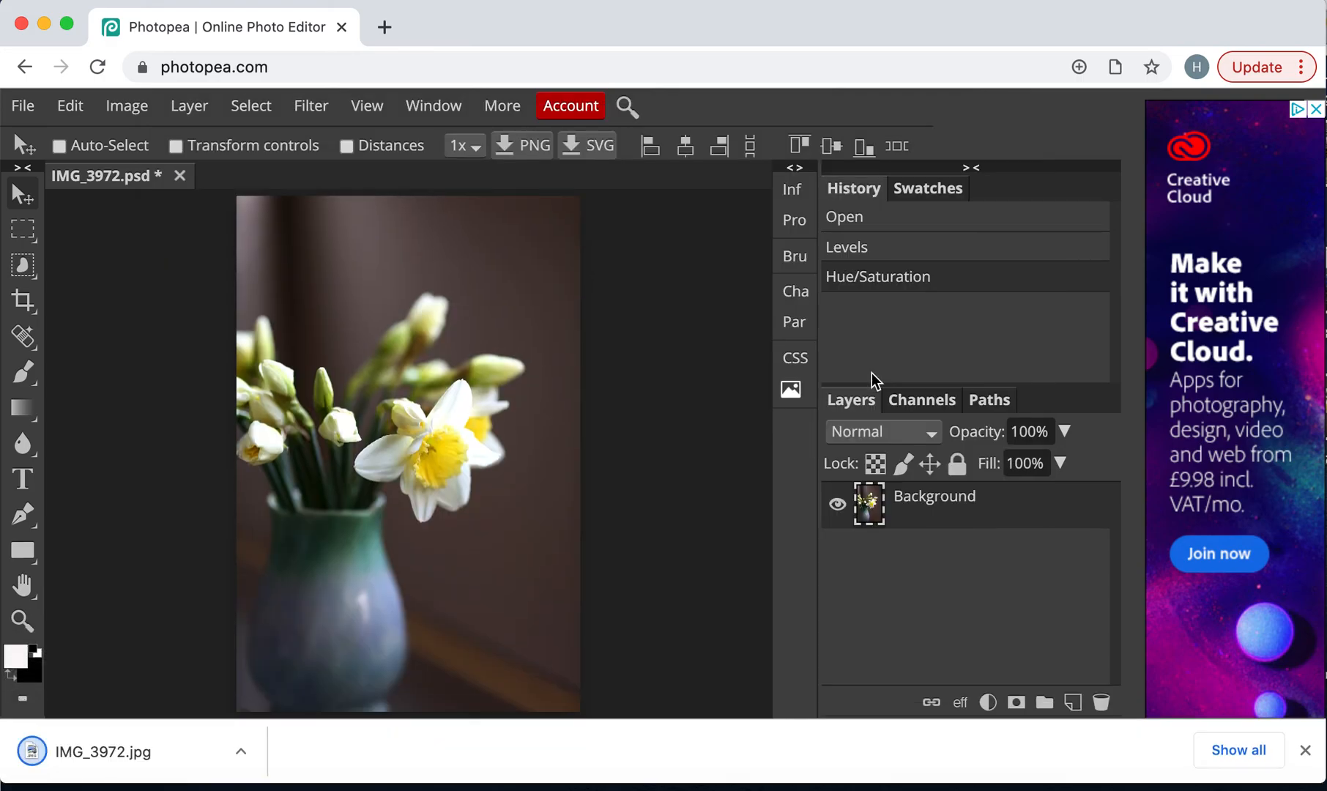